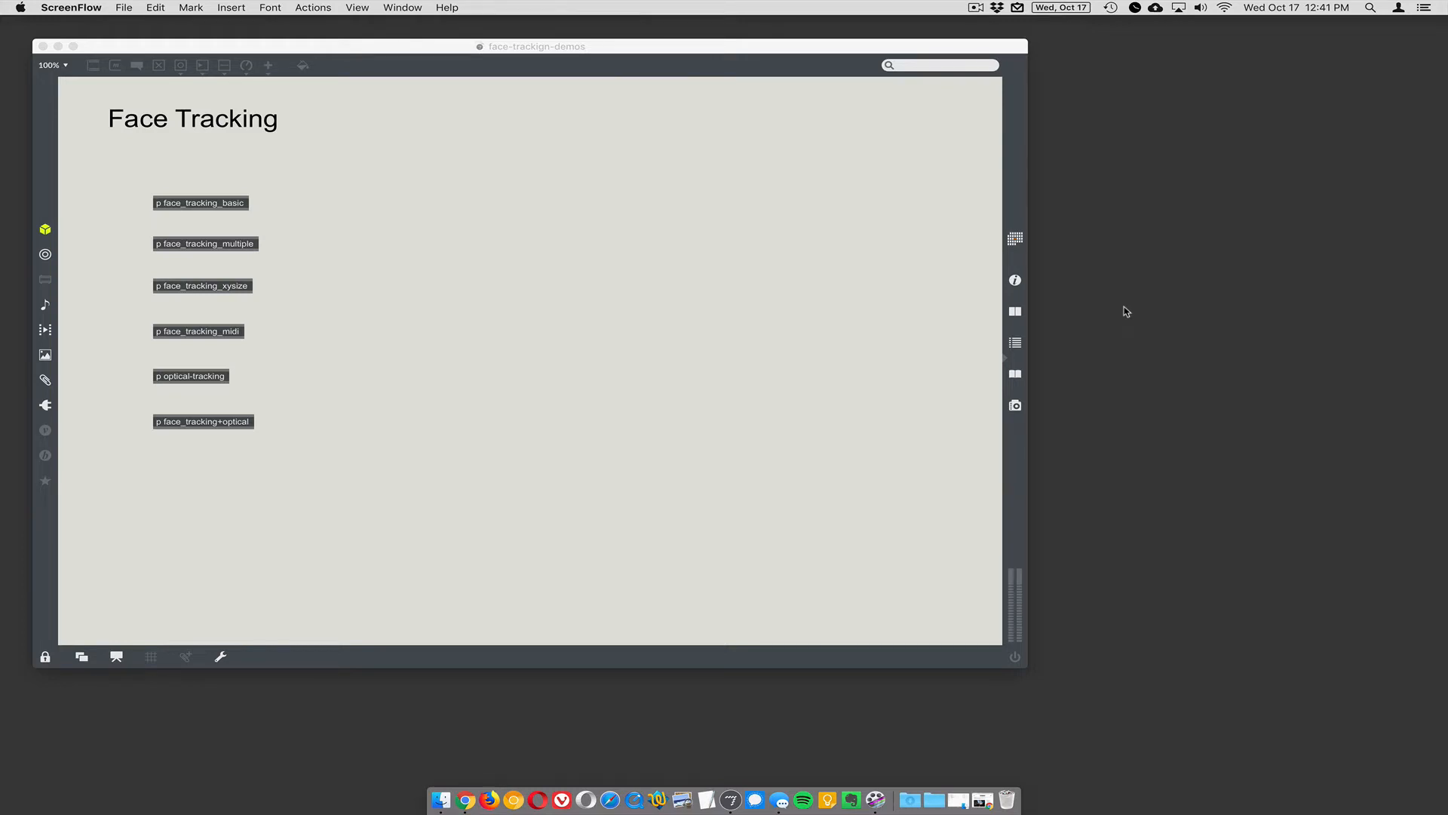
mouse_move(649, 195)
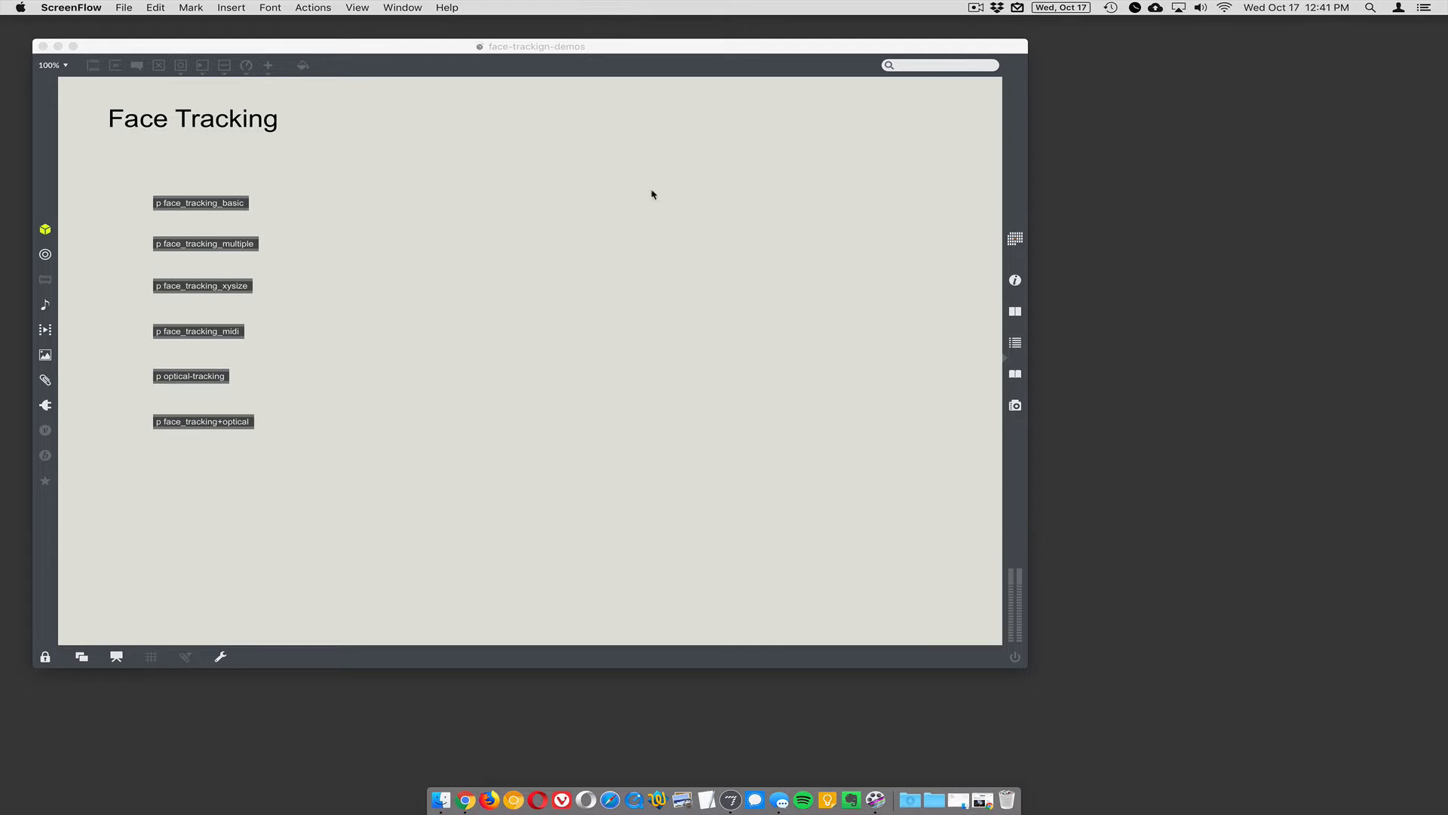
mouse_move(344, 212)
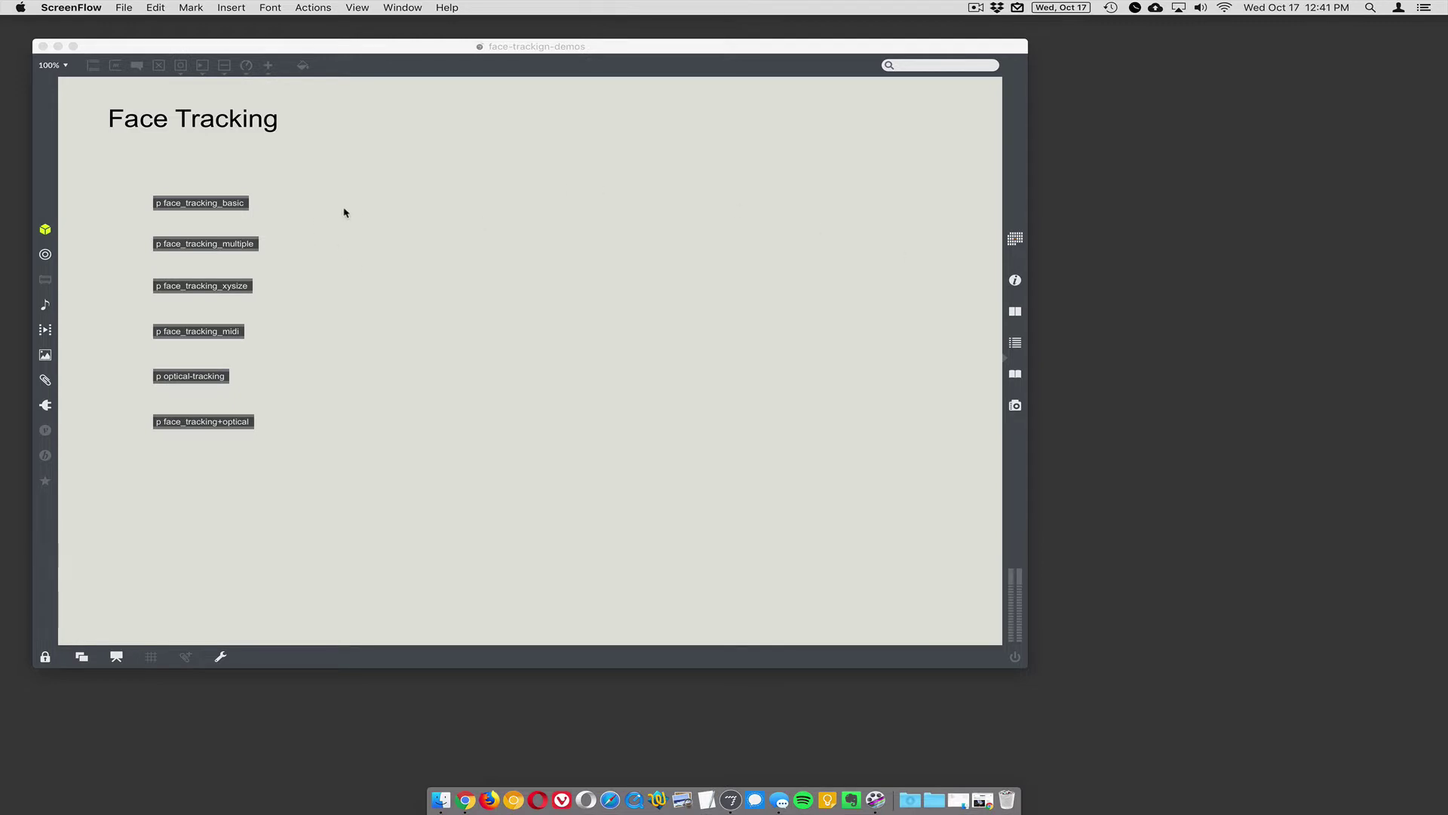
mouse_move(232, 208)
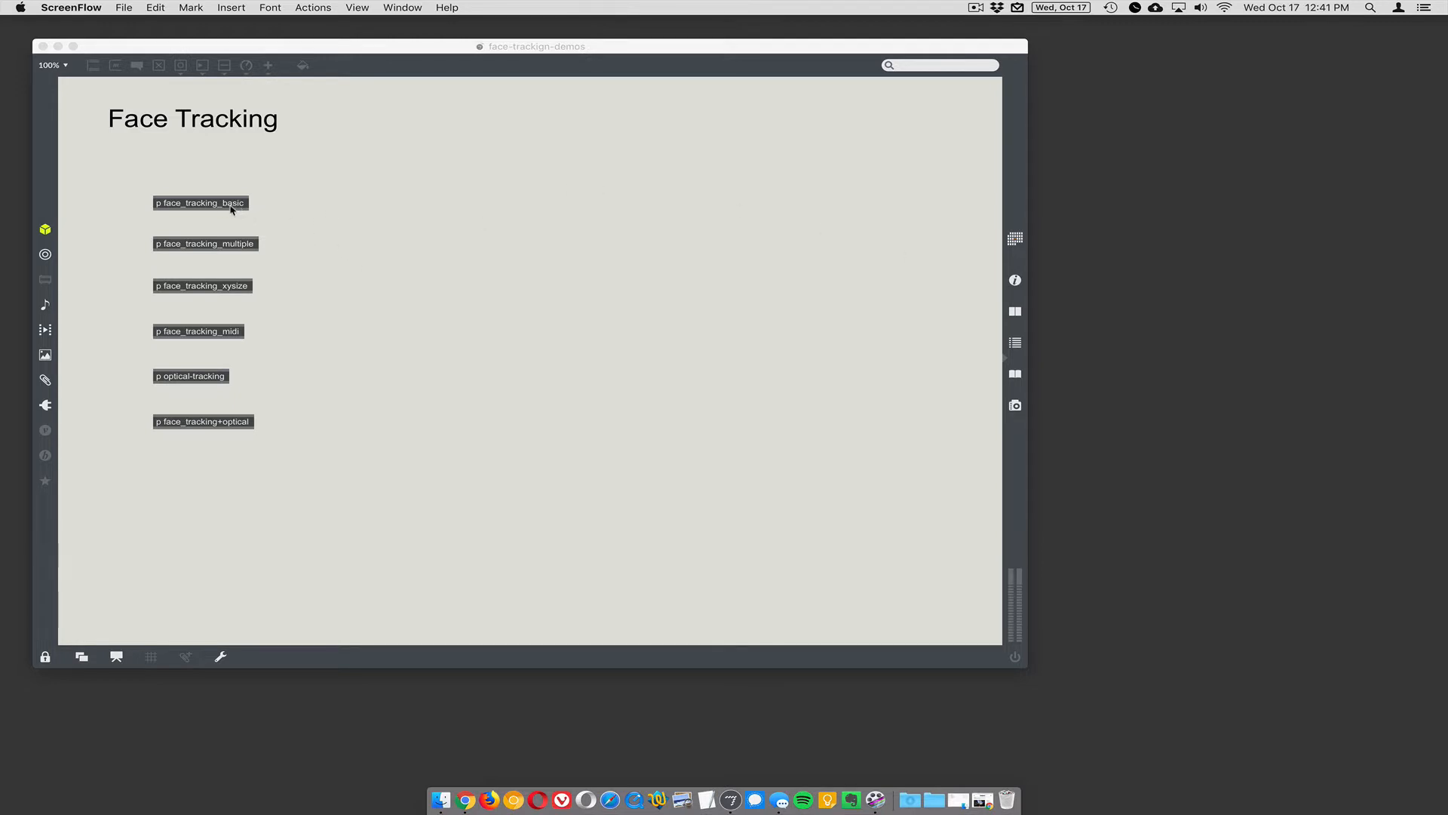
mouse_move(350, 210)
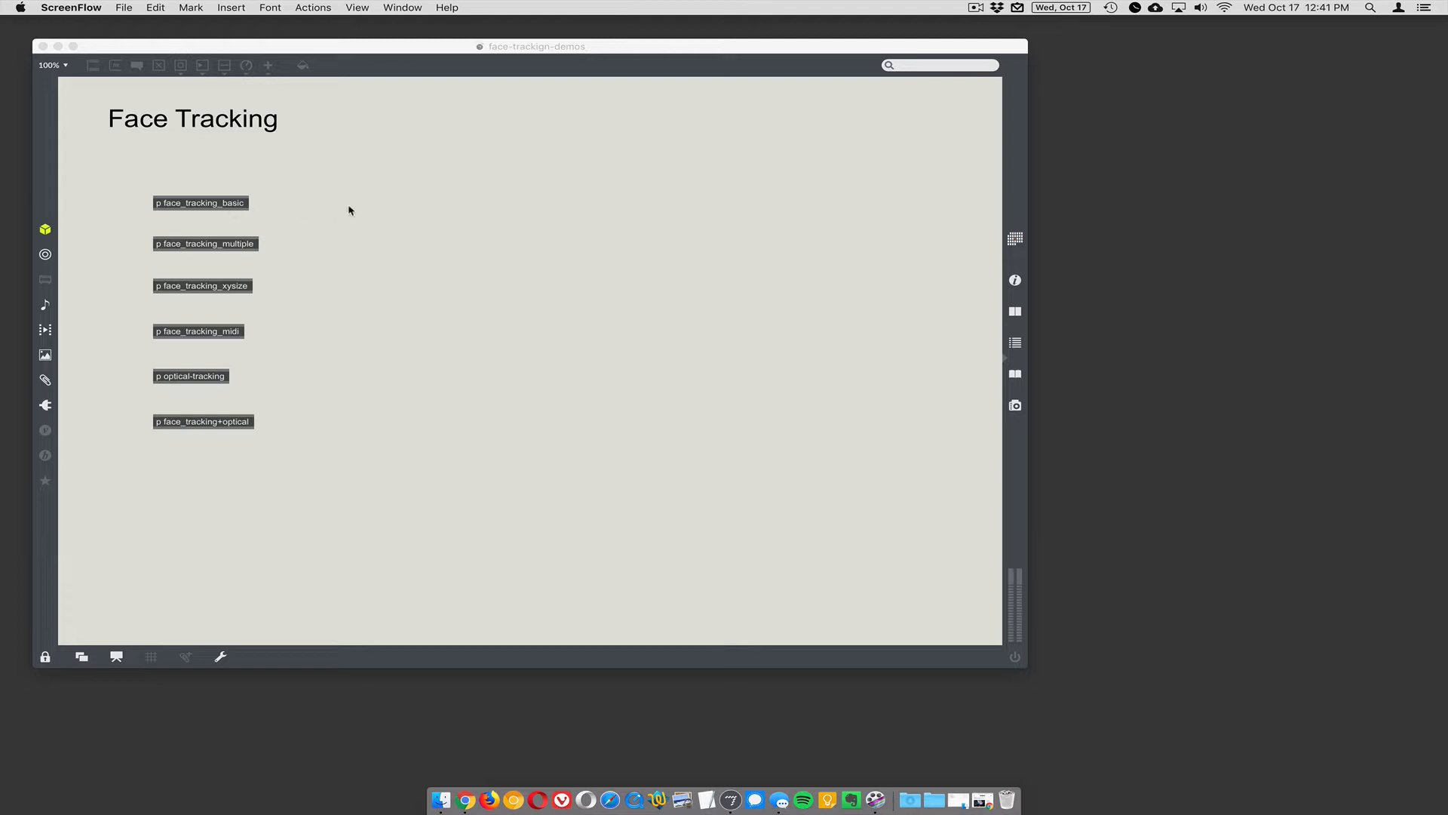
mouse_move(277, 220)
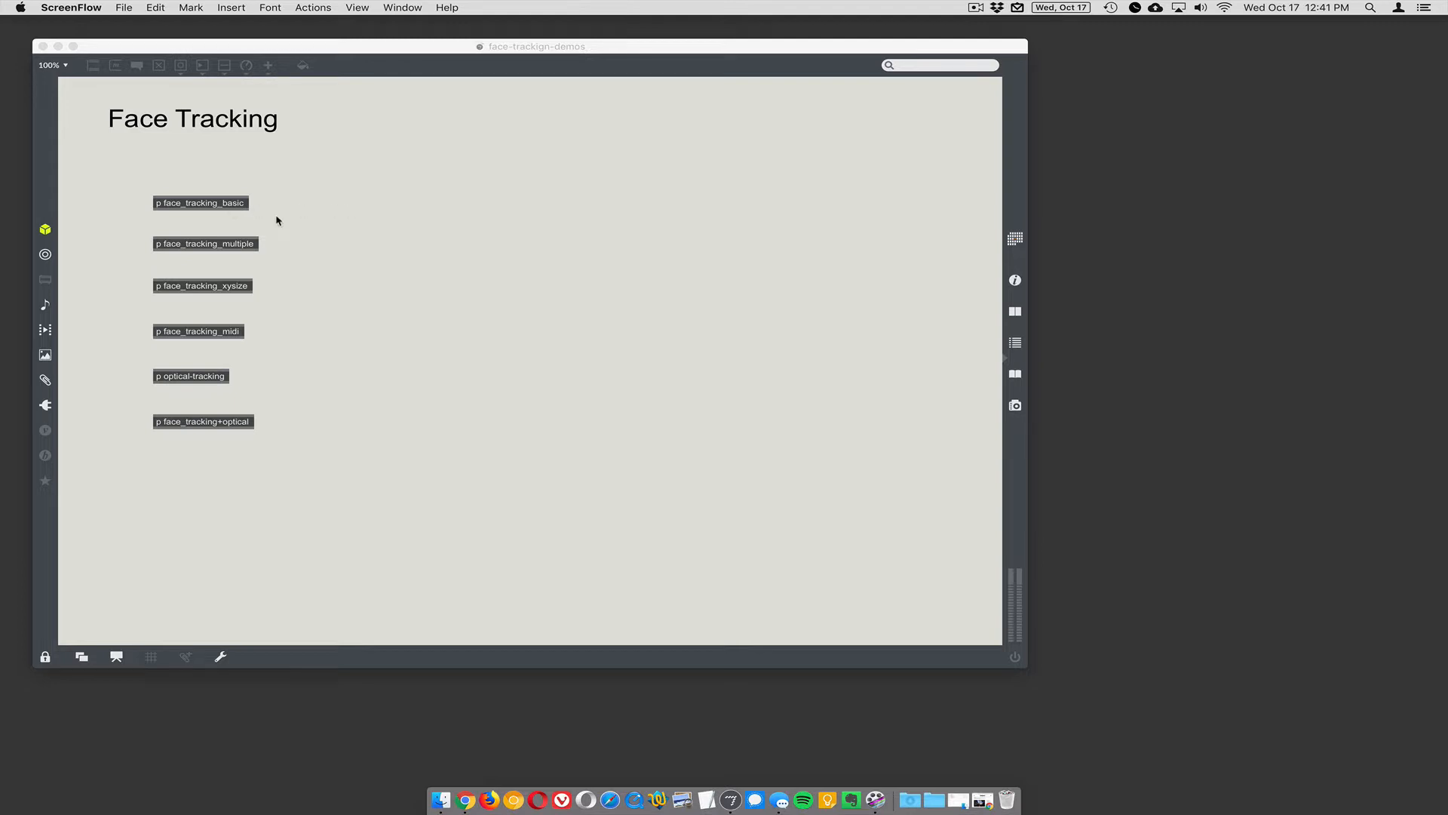
mouse_move(278, 207)
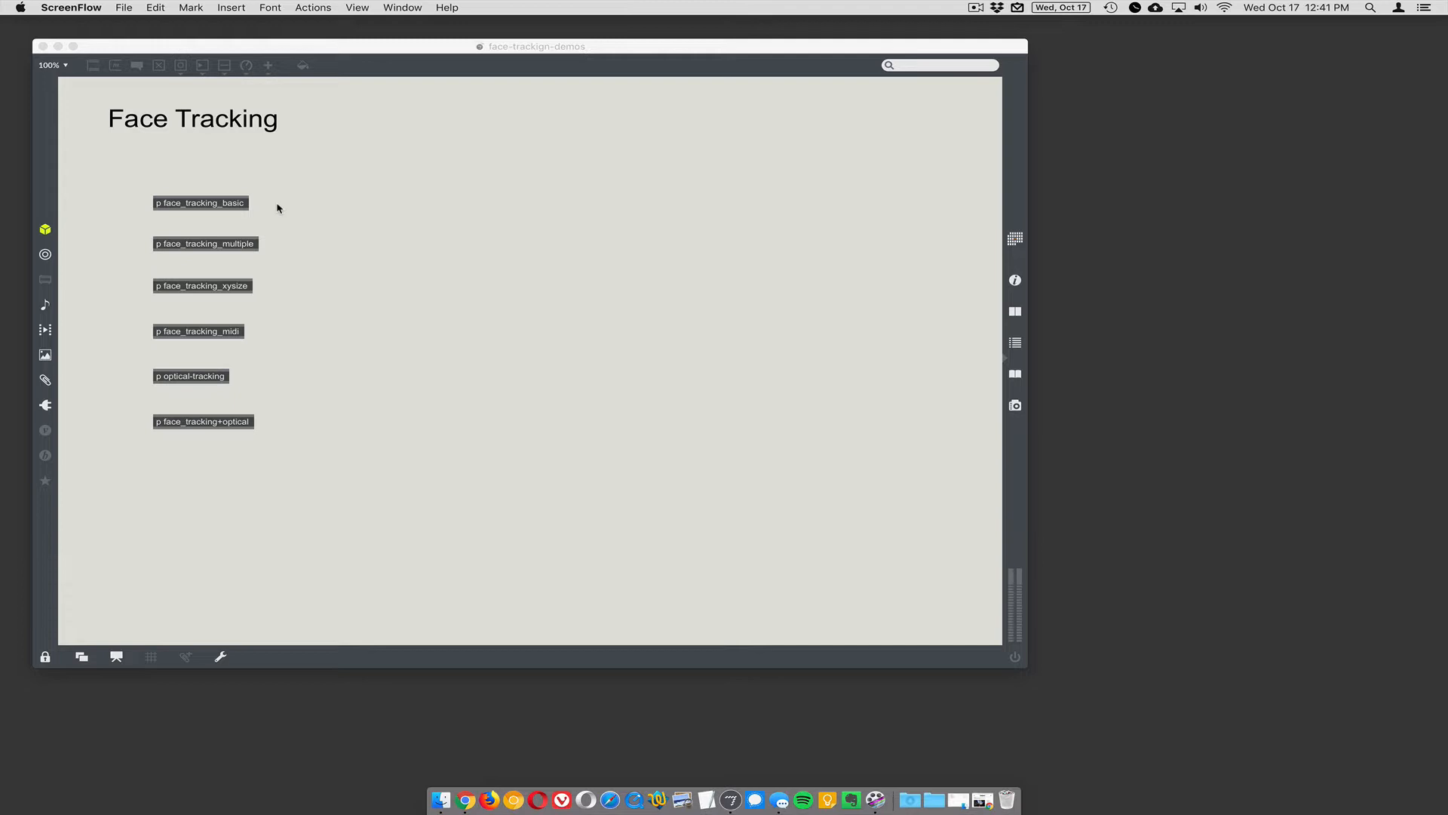
mouse_move(184, 169)
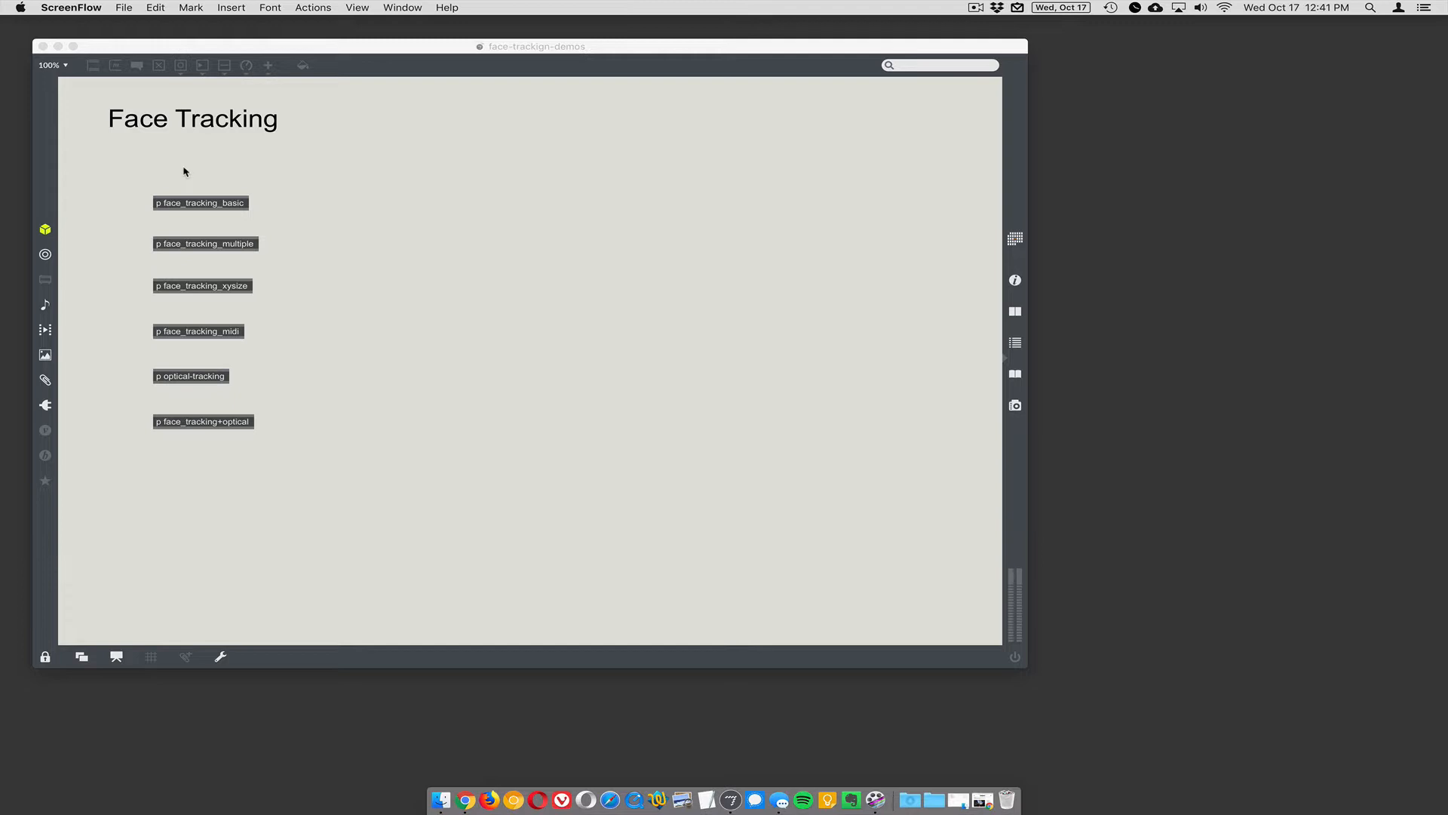
mouse_move(227, 240)
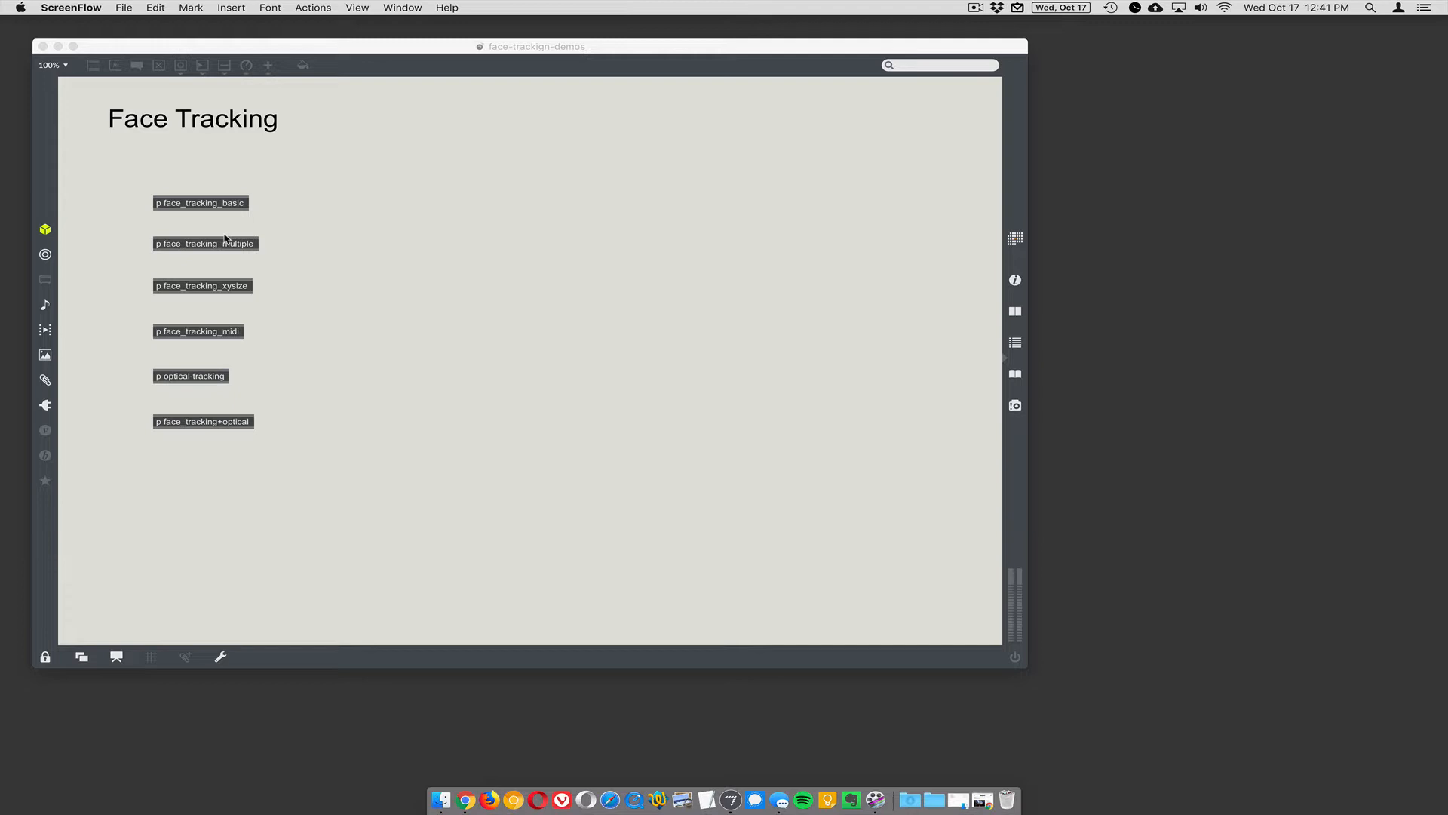
mouse_move(237, 264)
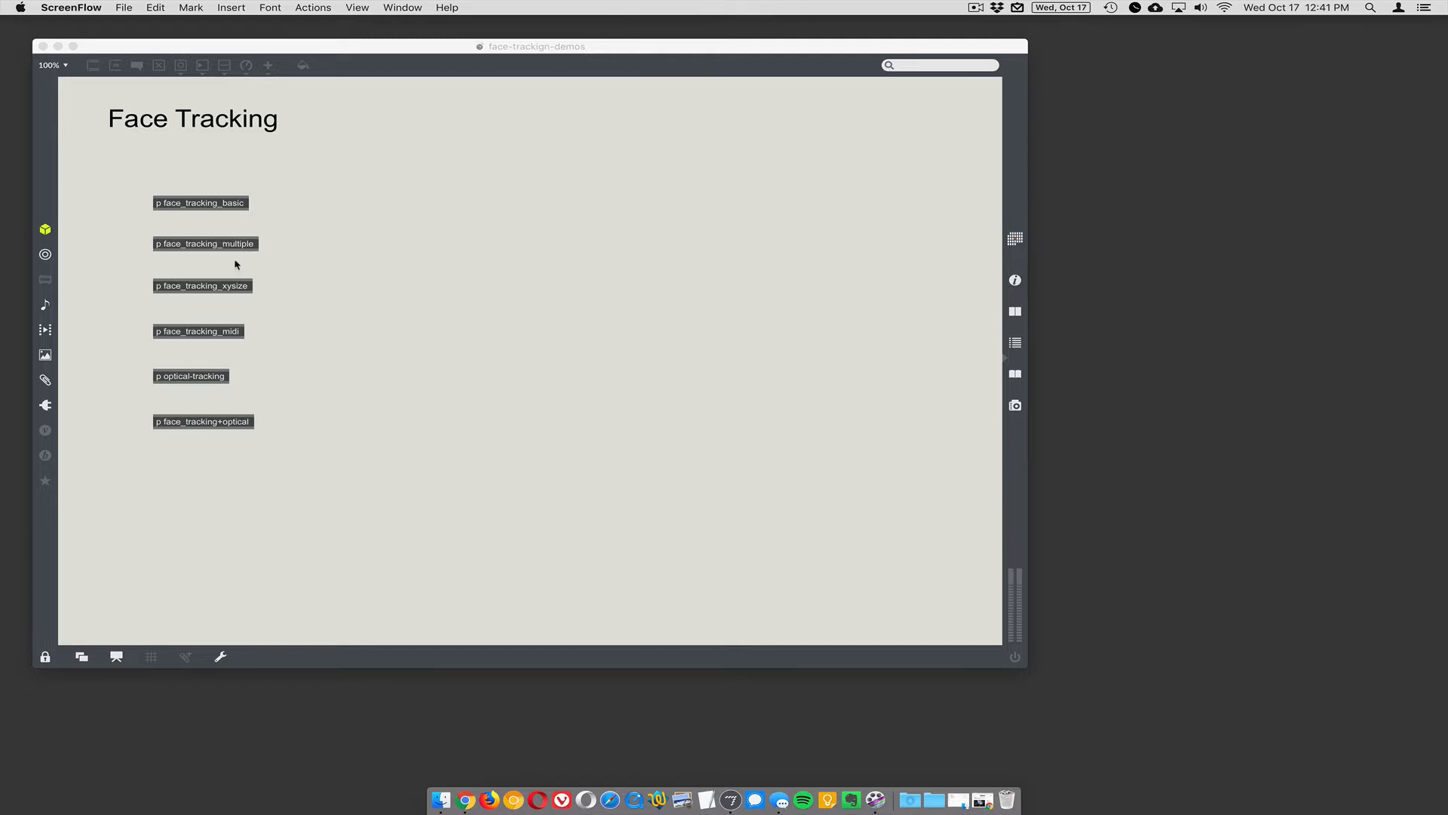
- Bring up the Package Manager from the patcher sidebar and dismiss the package-updates notice
click(42, 229)
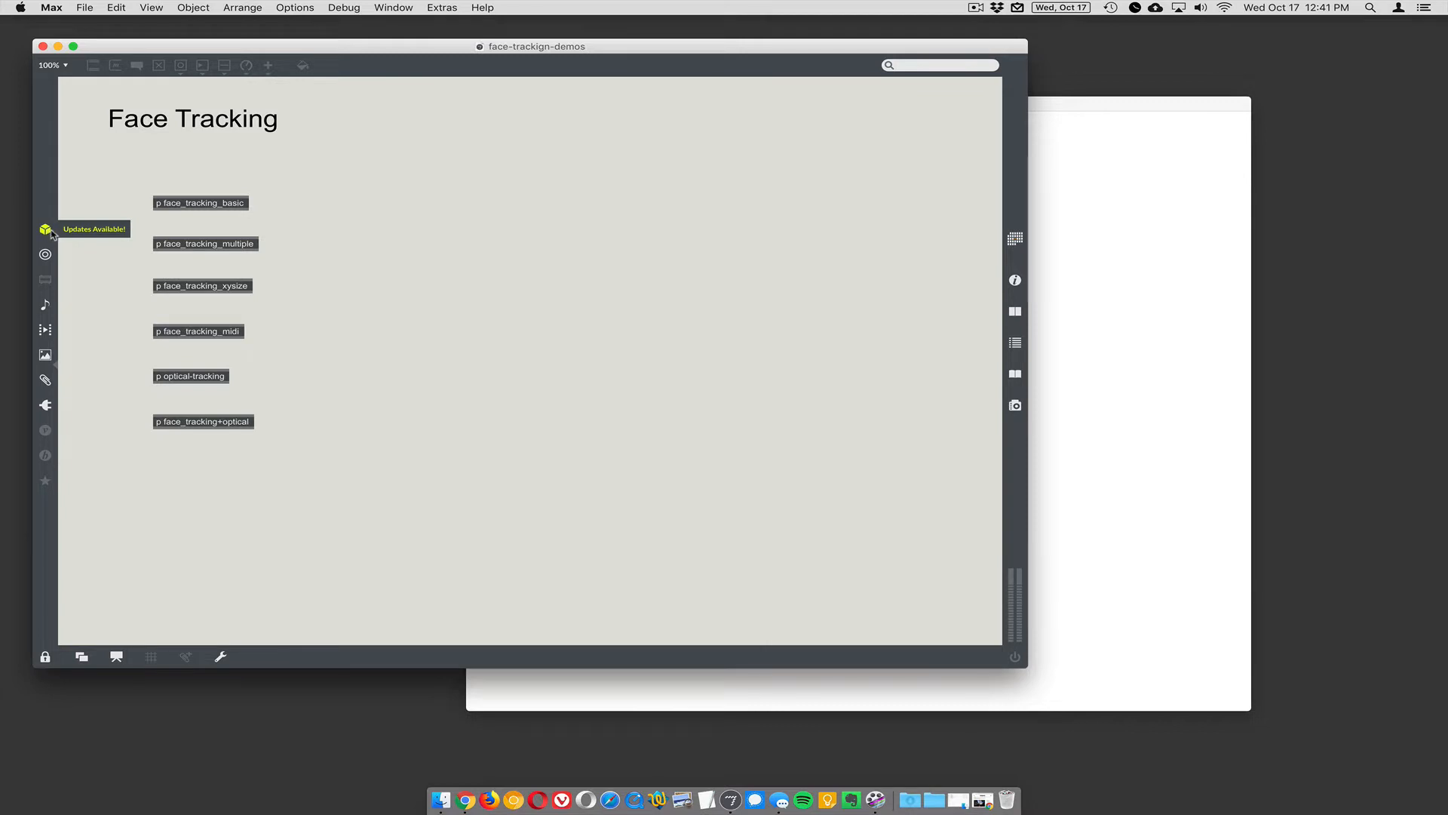
click(45, 229)
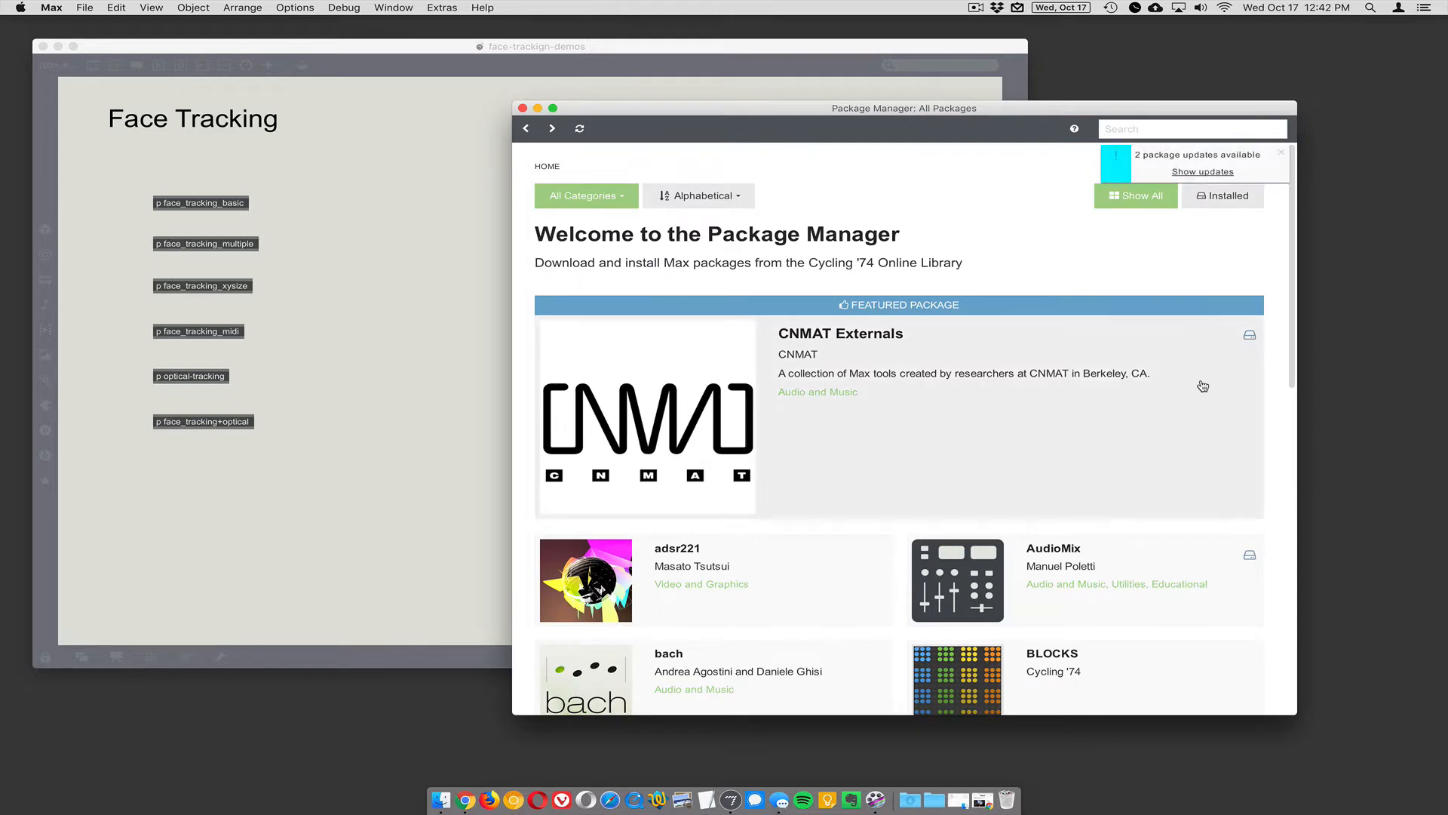
click(1281, 151)
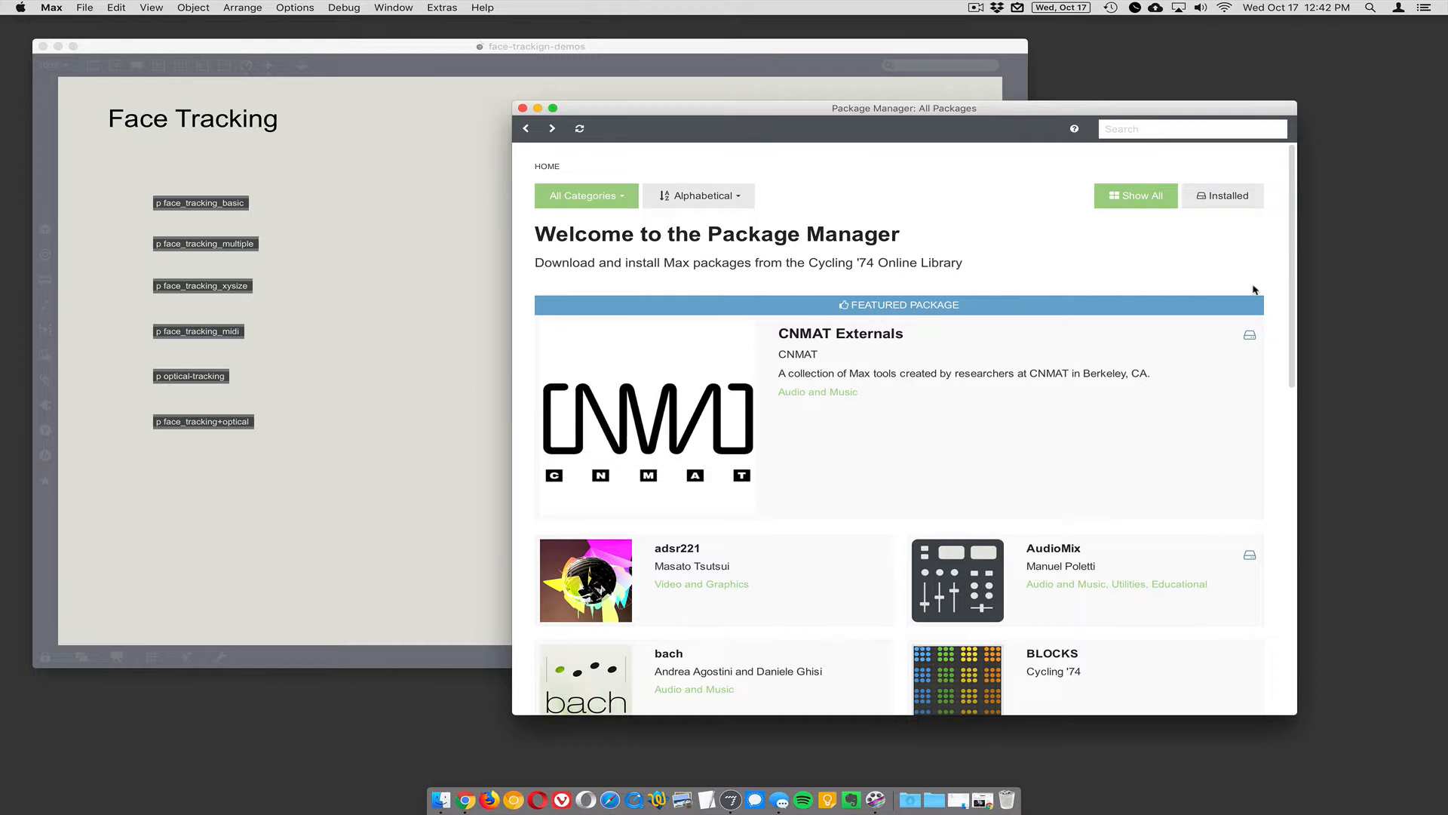
mouse_move(1297, 268)
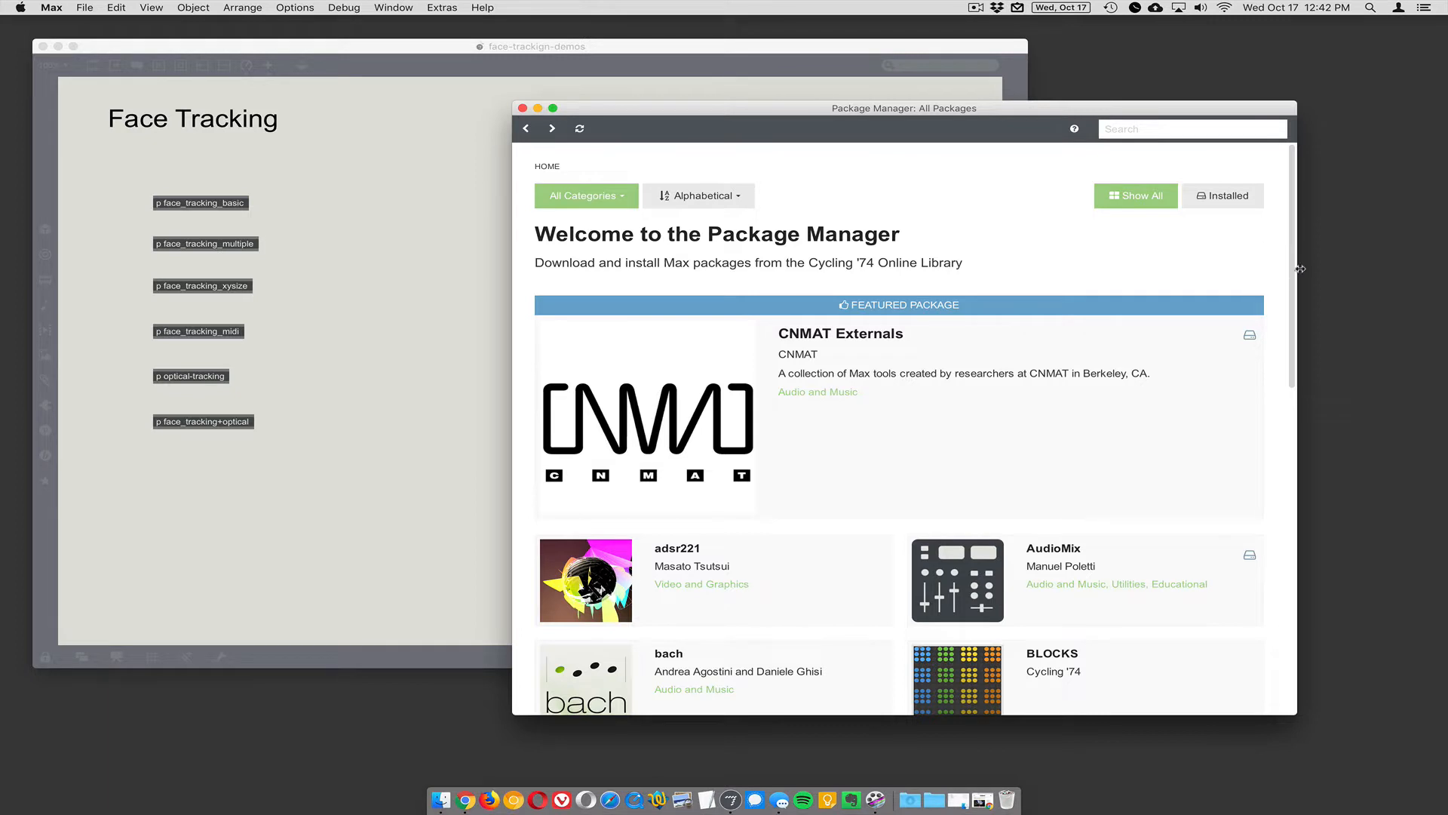
drag(904, 109, 903, 104)
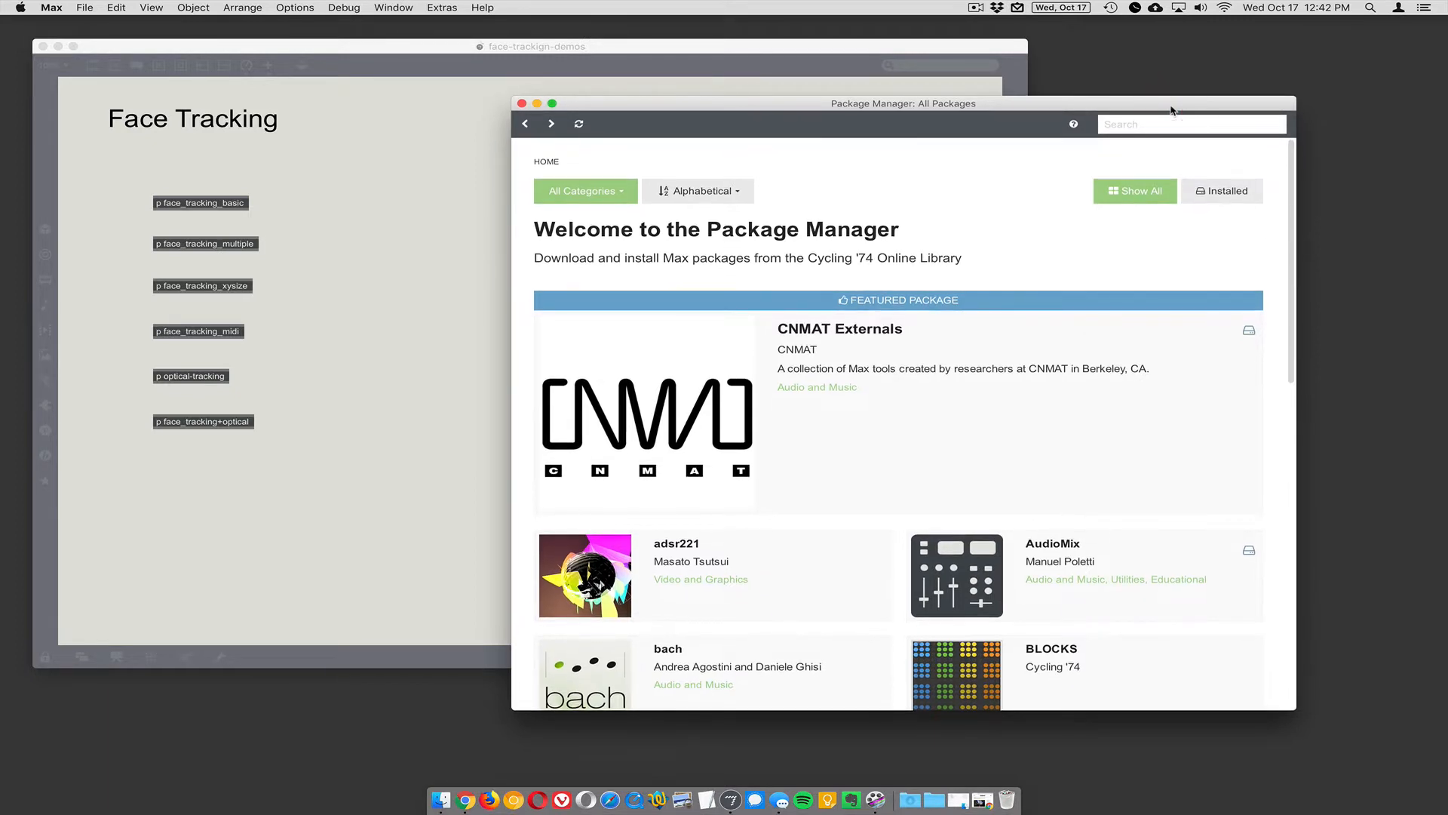
mouse_move(1207, 149)
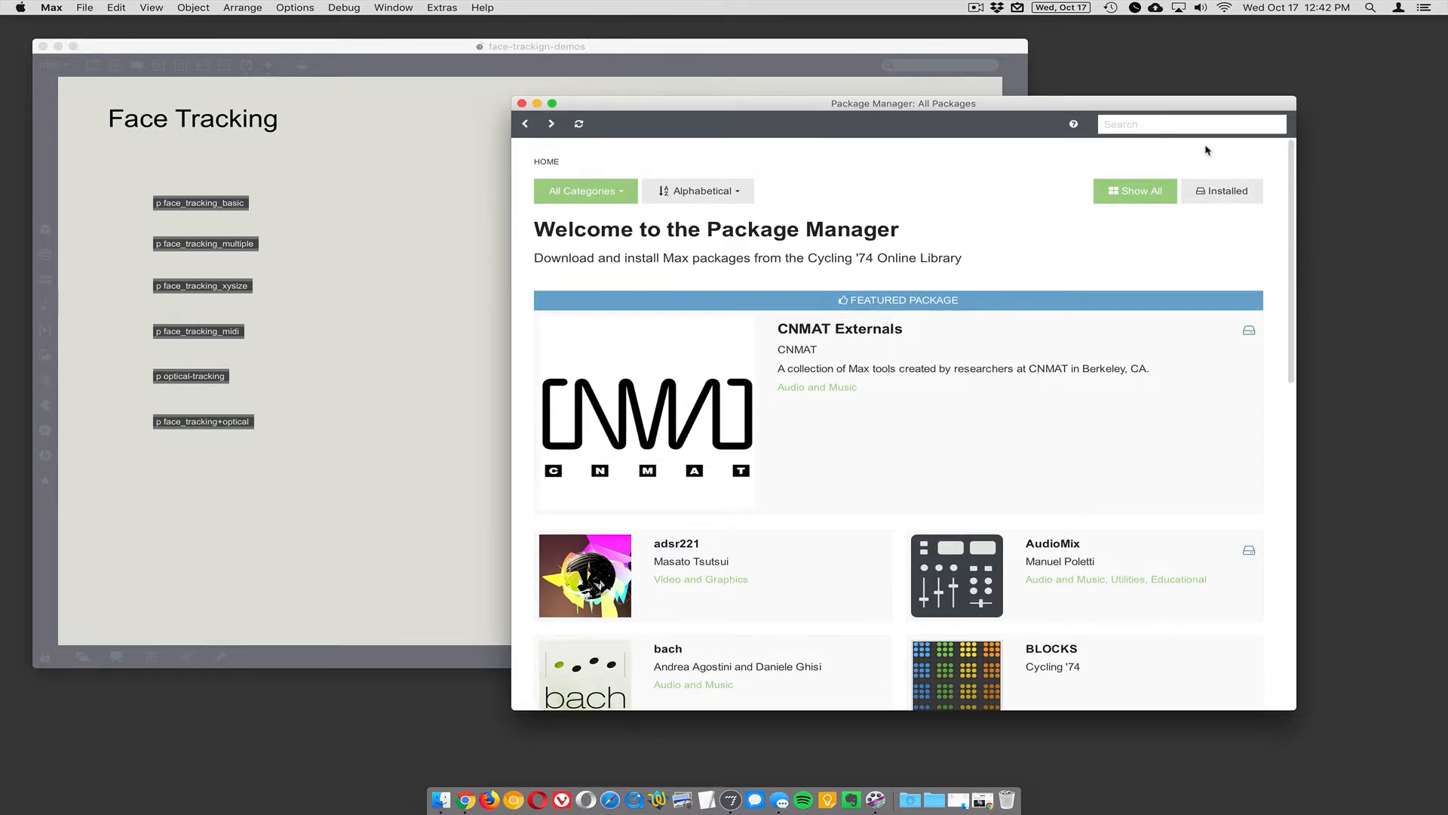
mouse_move(778, 249)
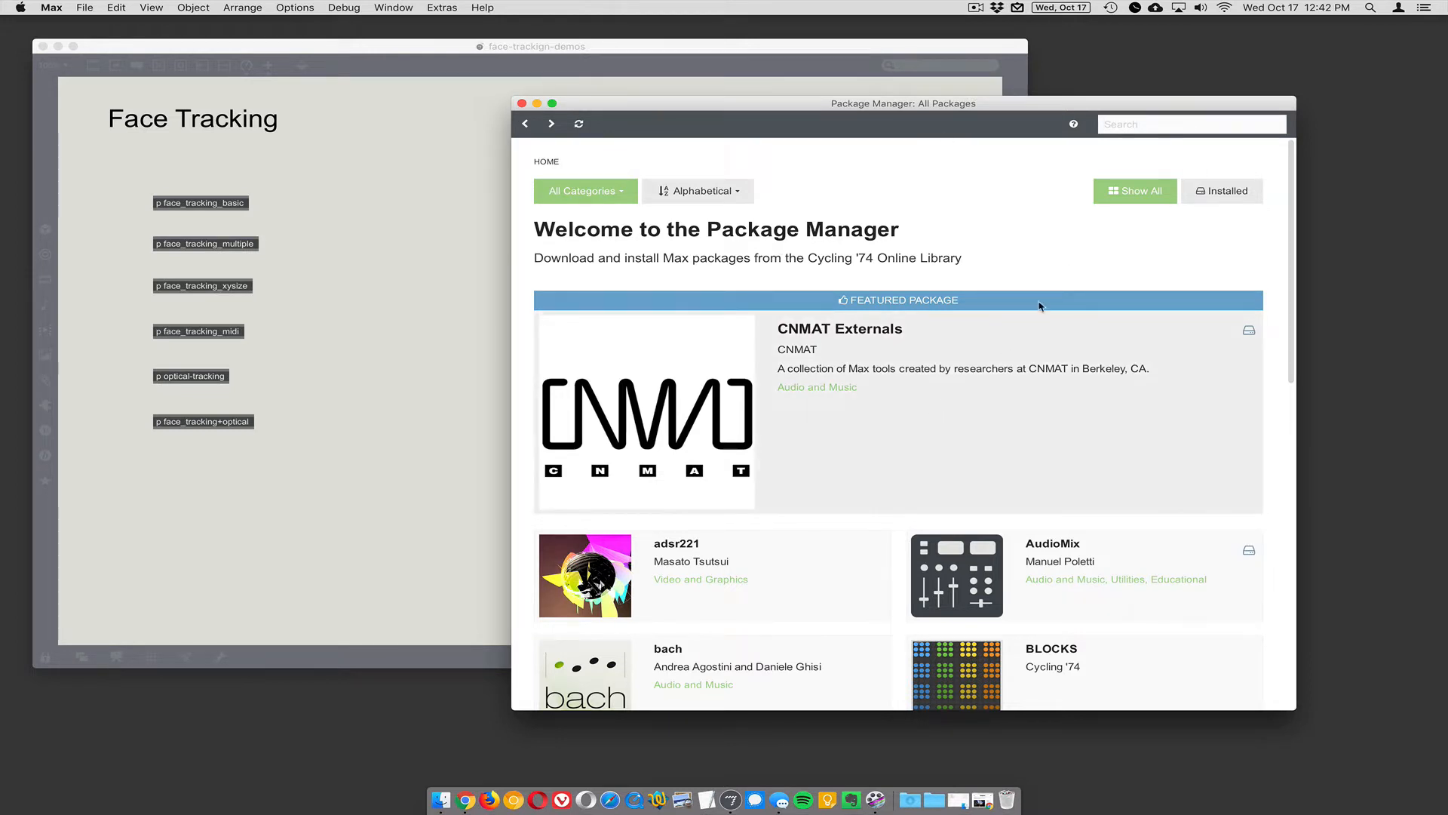
mouse_move(1043, 292)
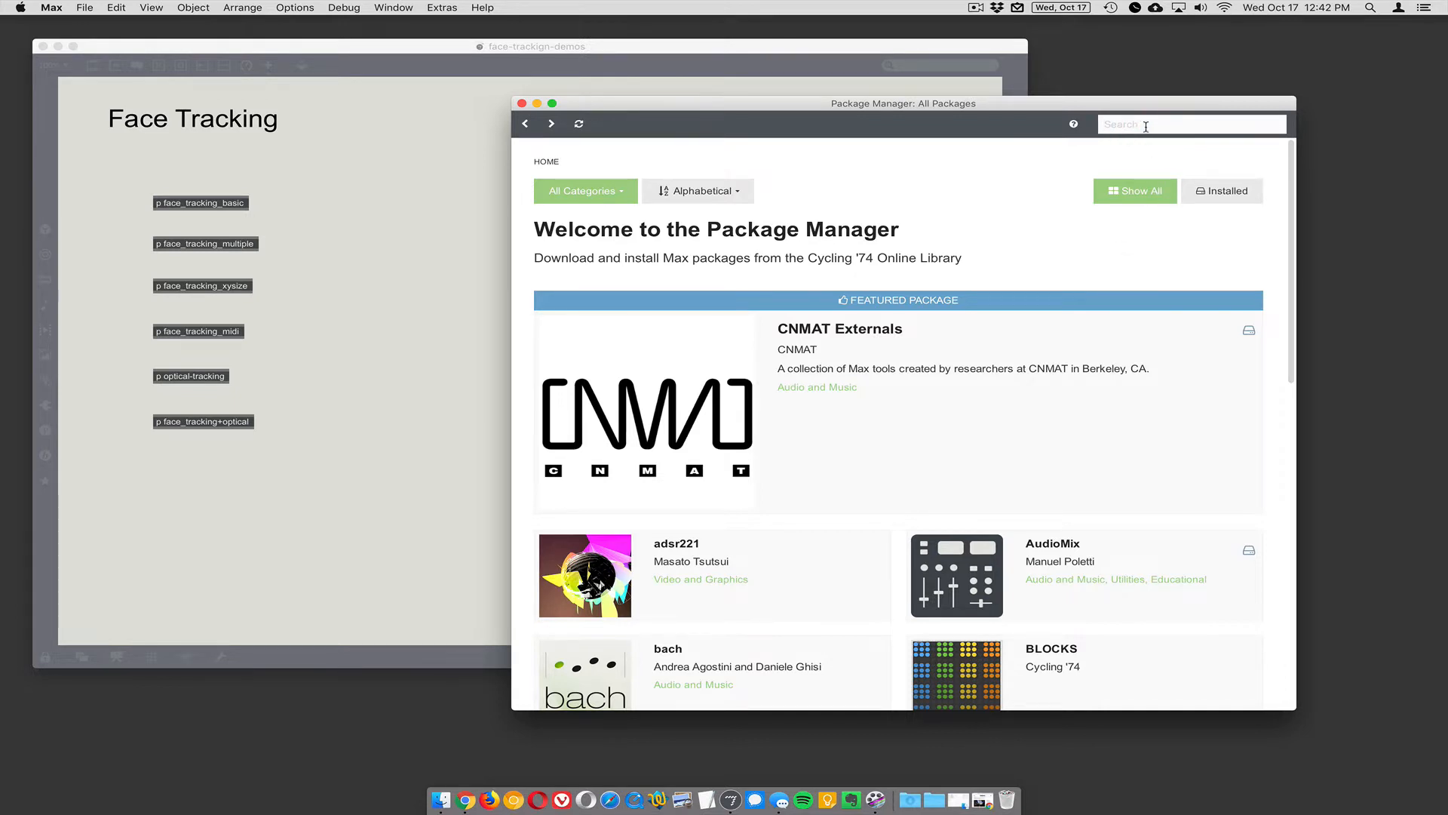
- Search the Package Manager for 'cv.jit' to find Jean-Marc Pelletier's package
text(cv.jit)
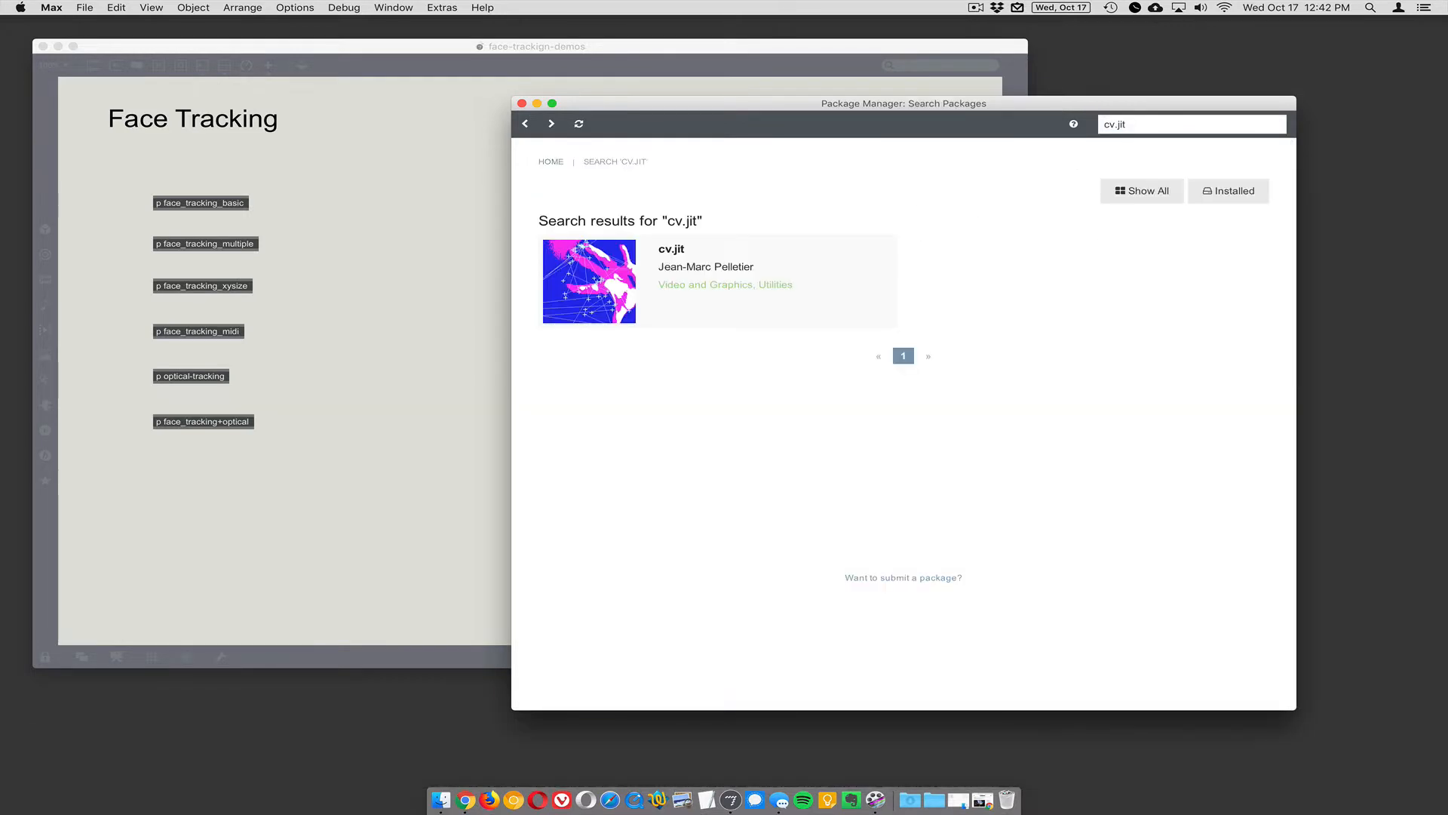
mouse_move(727, 323)
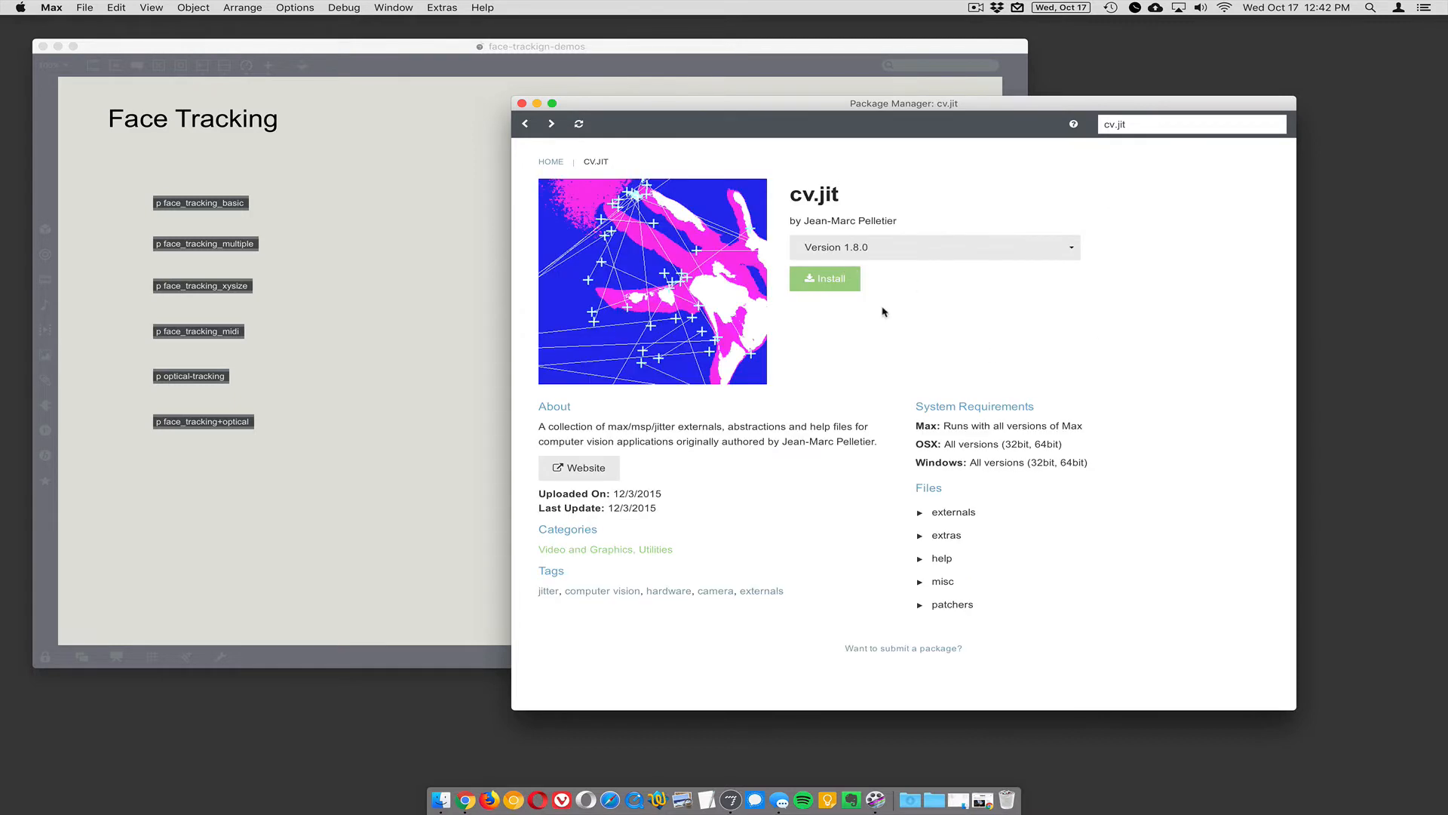
mouse_move(842, 287)
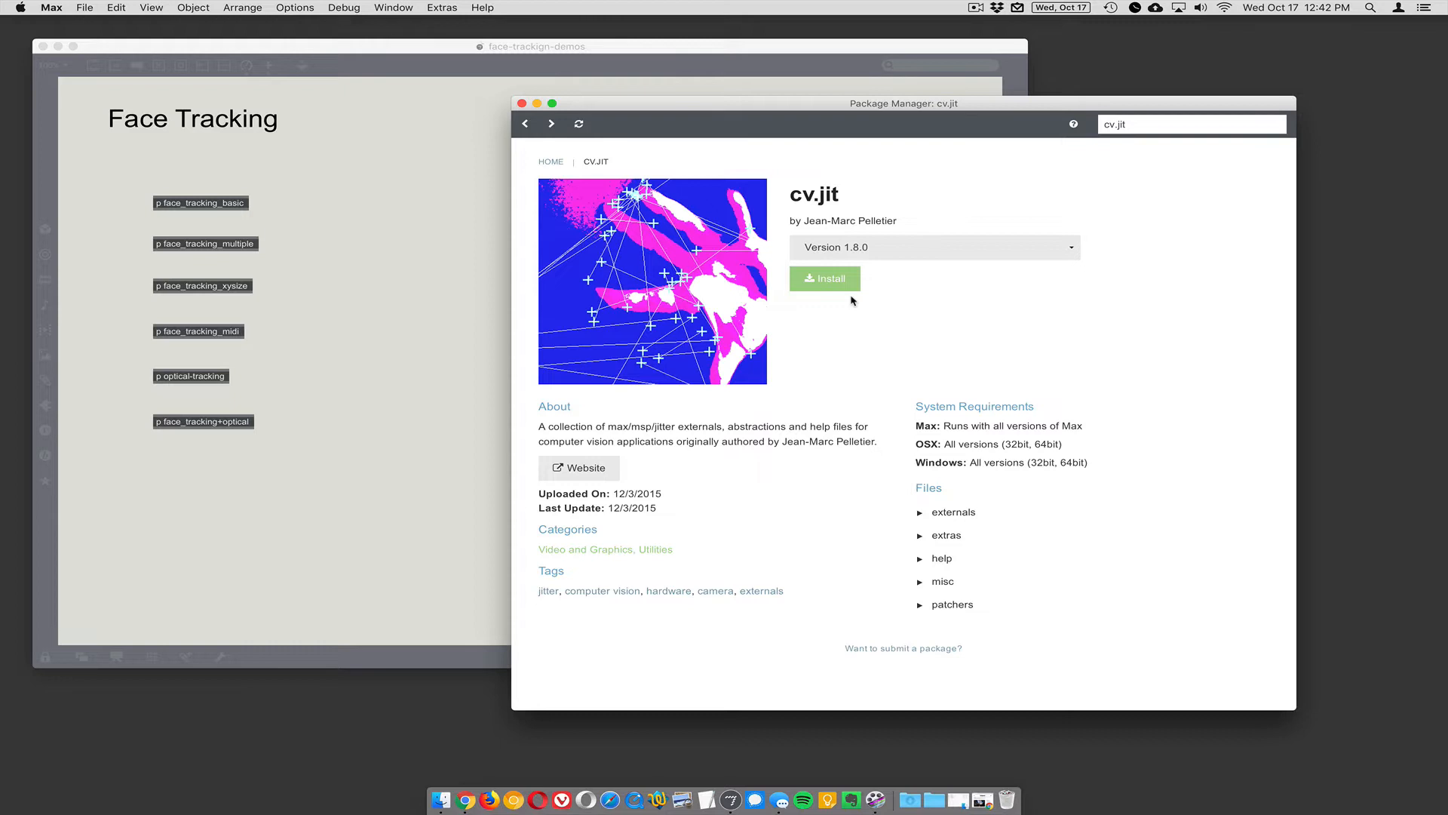
mouse_move(1002, 114)
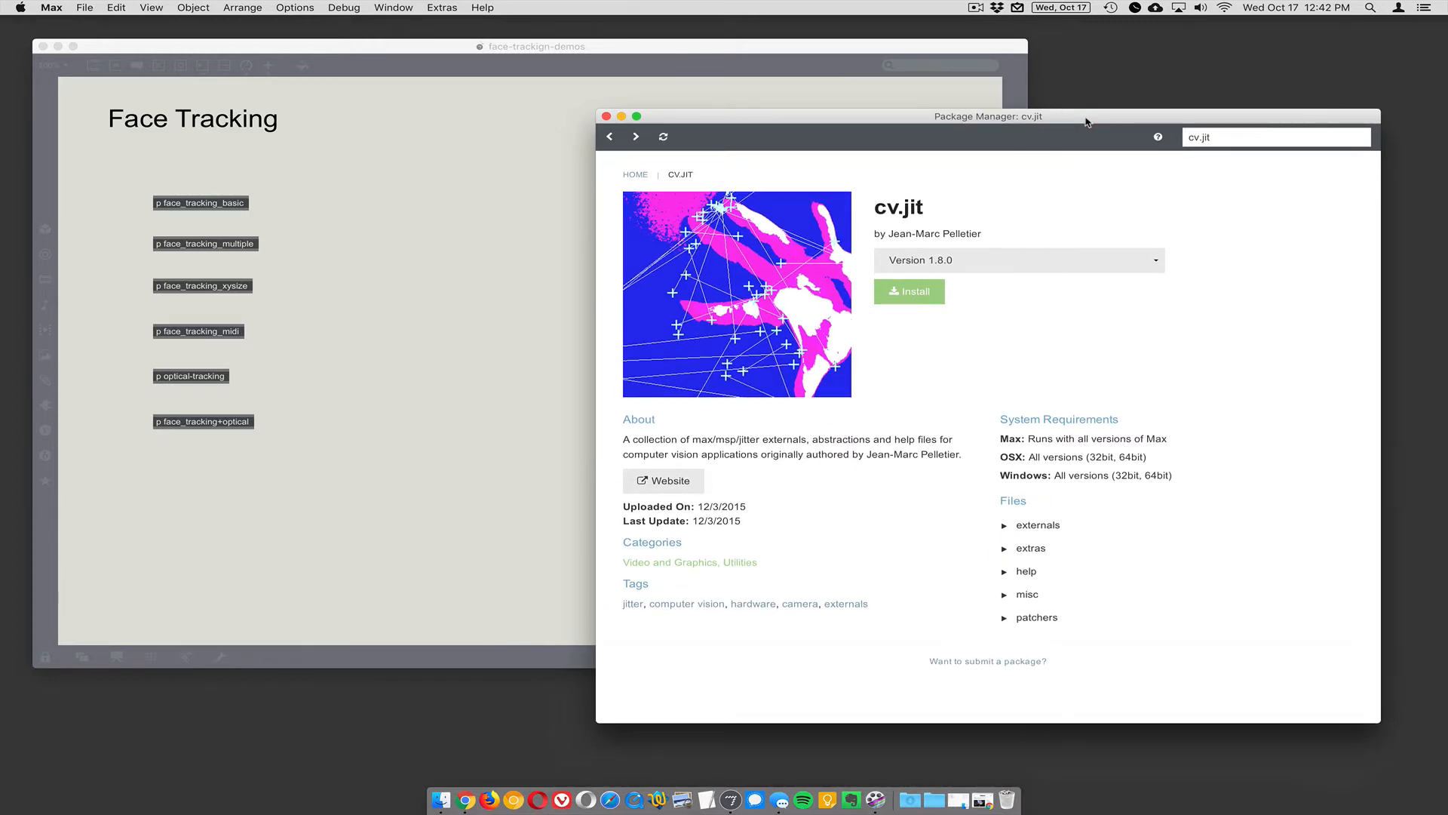
mouse_move(192, 311)
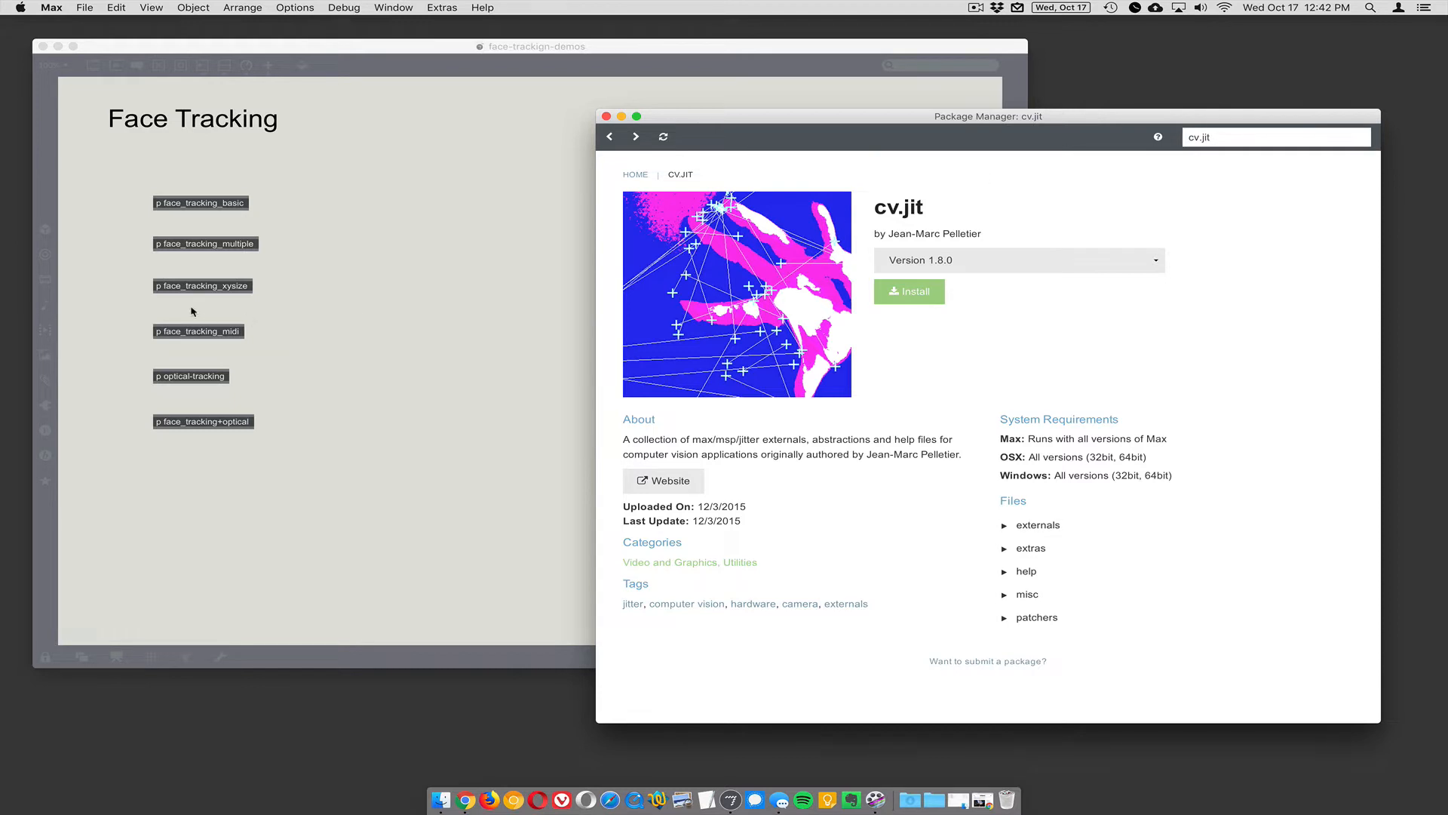
mouse_move(951, 114)
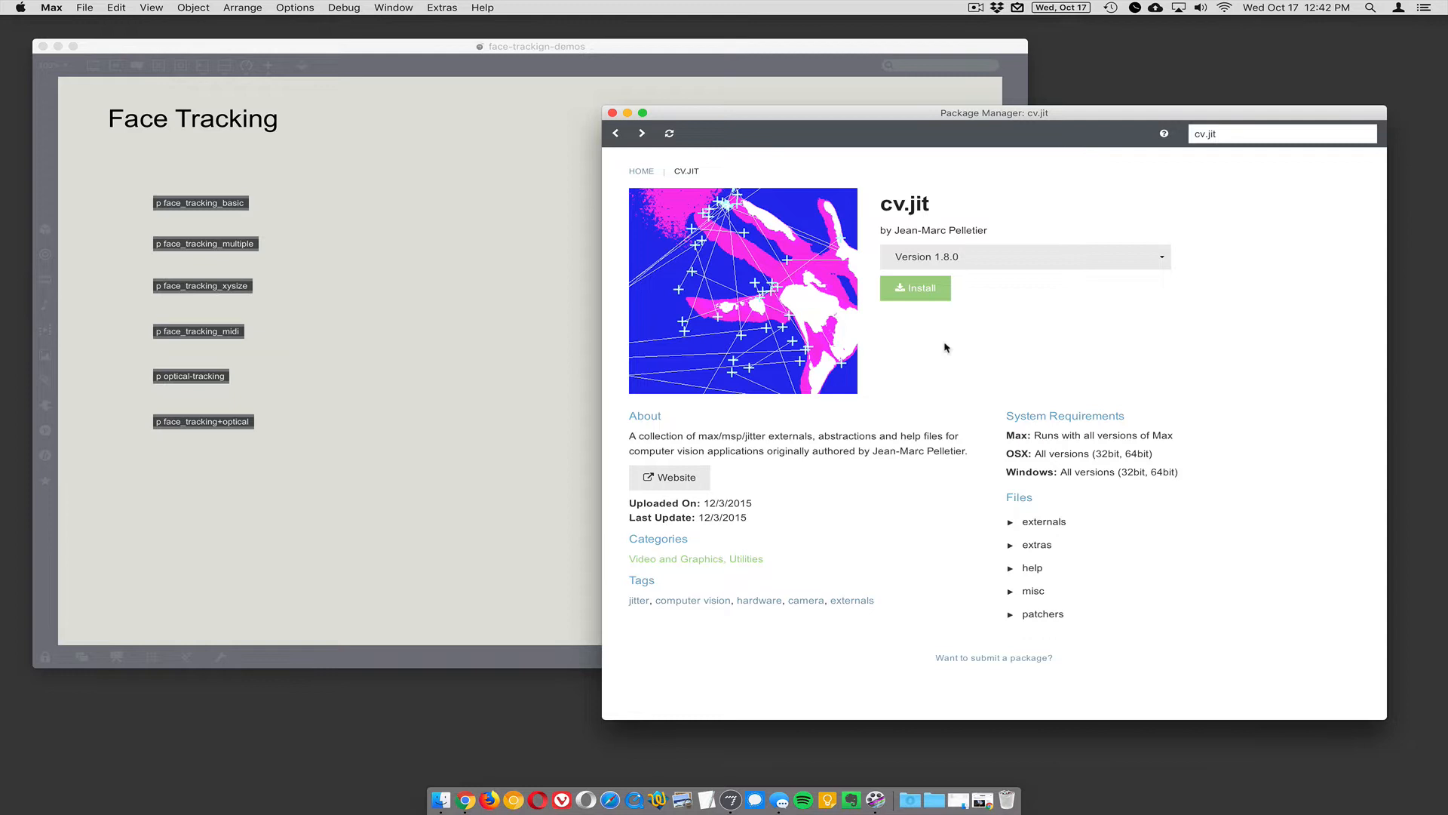
mouse_move(923, 315)
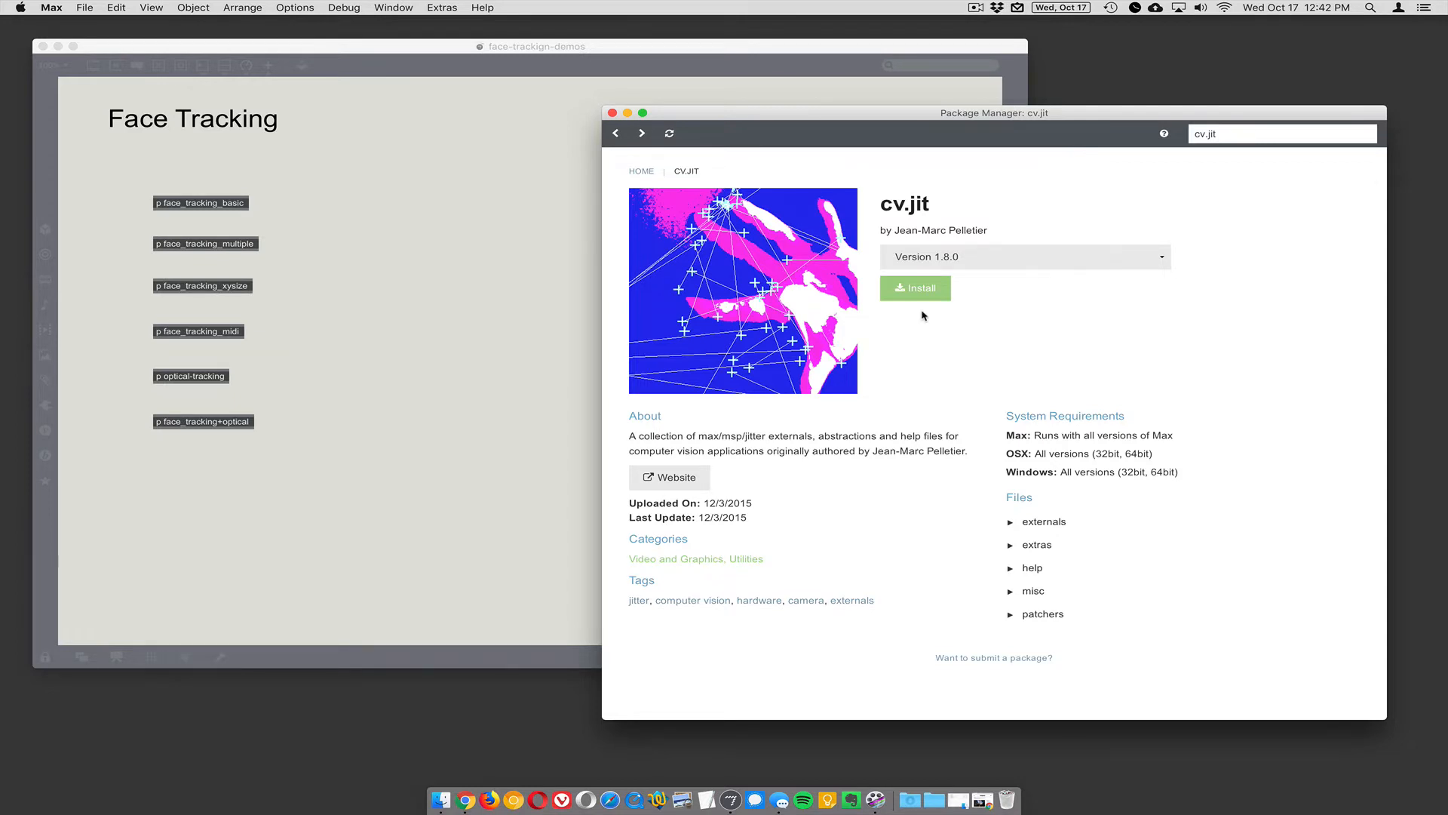
mouse_move(926, 296)
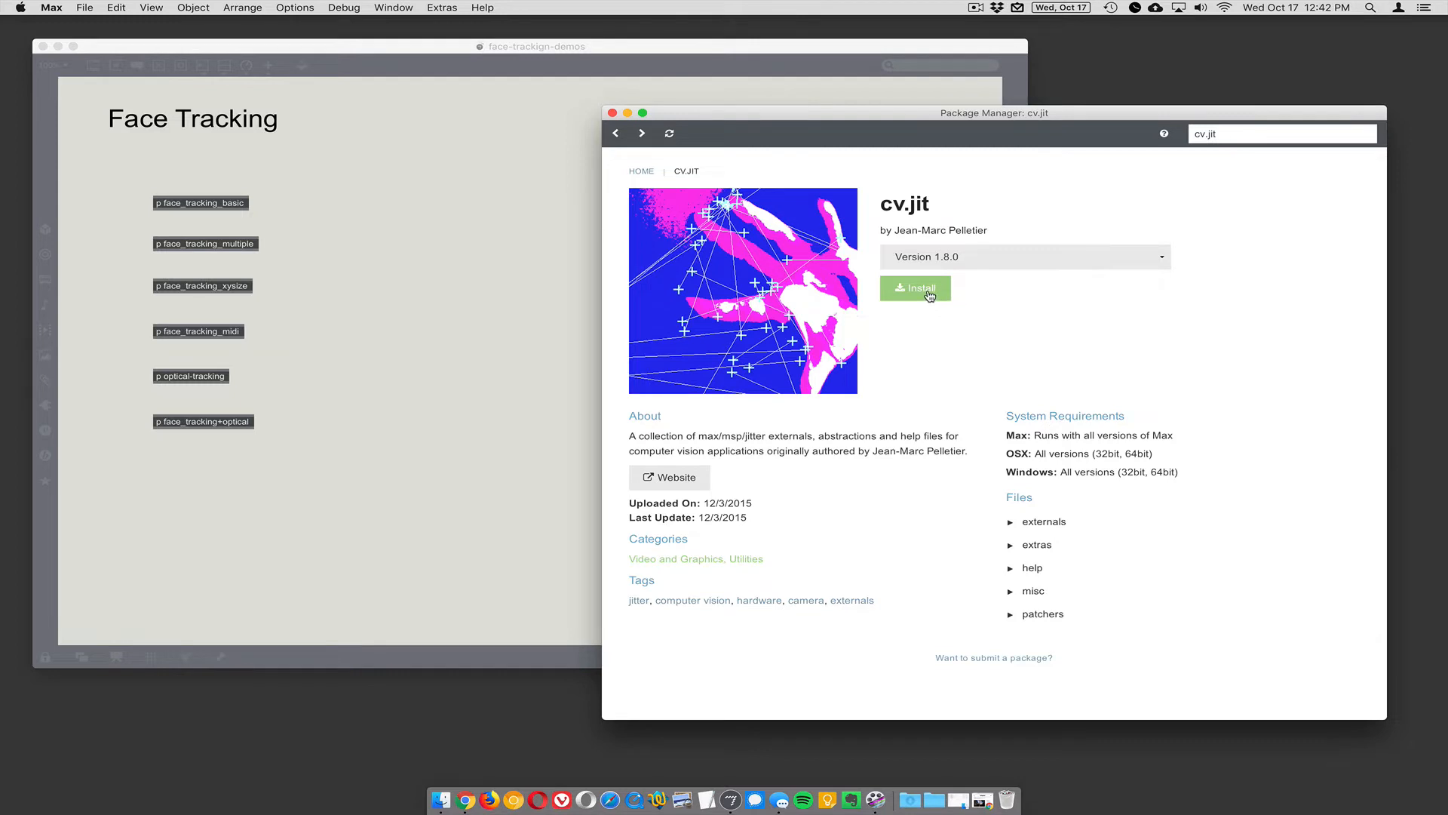
mouse_move(255, 253)
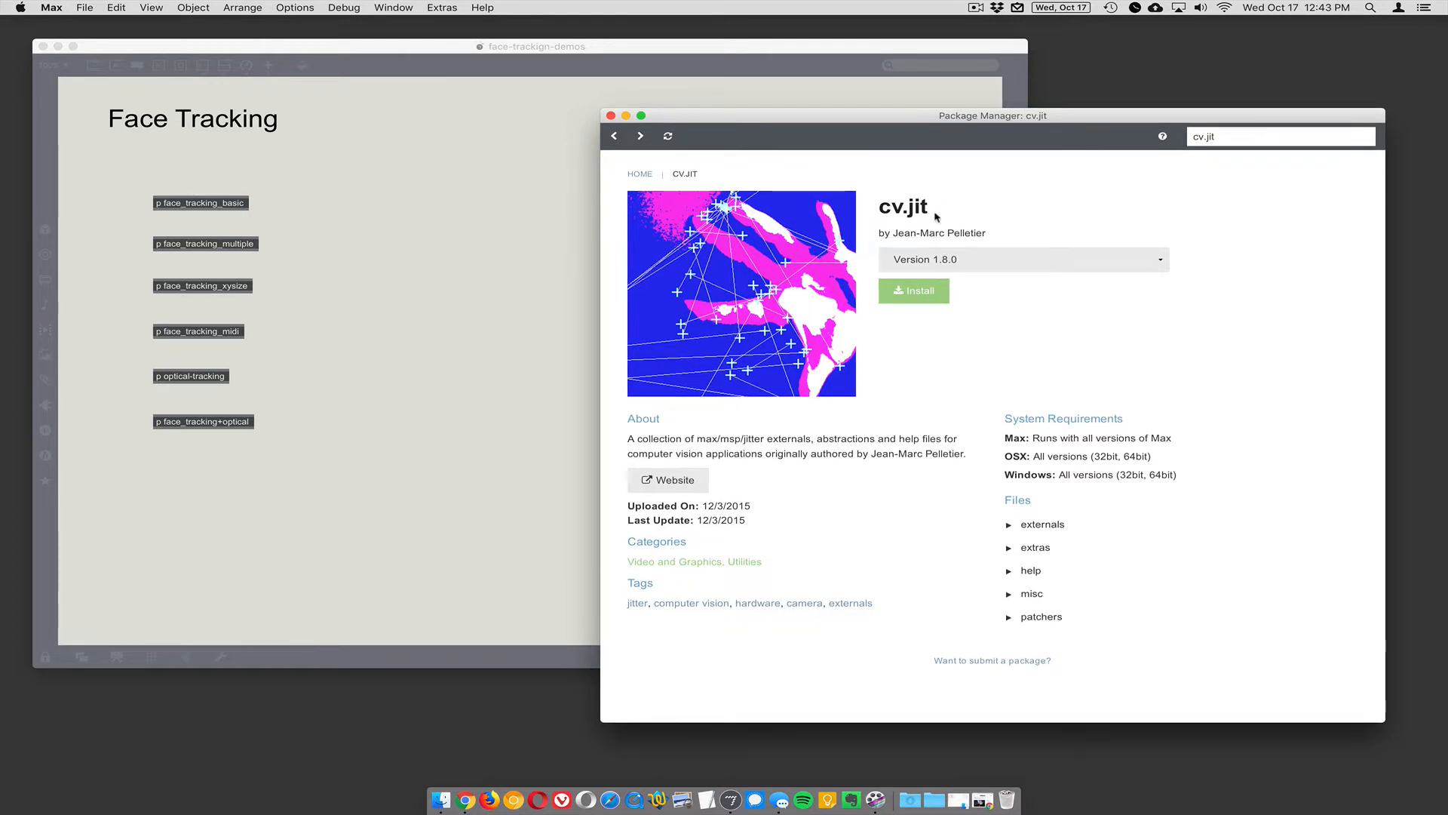
mouse_move(780, 503)
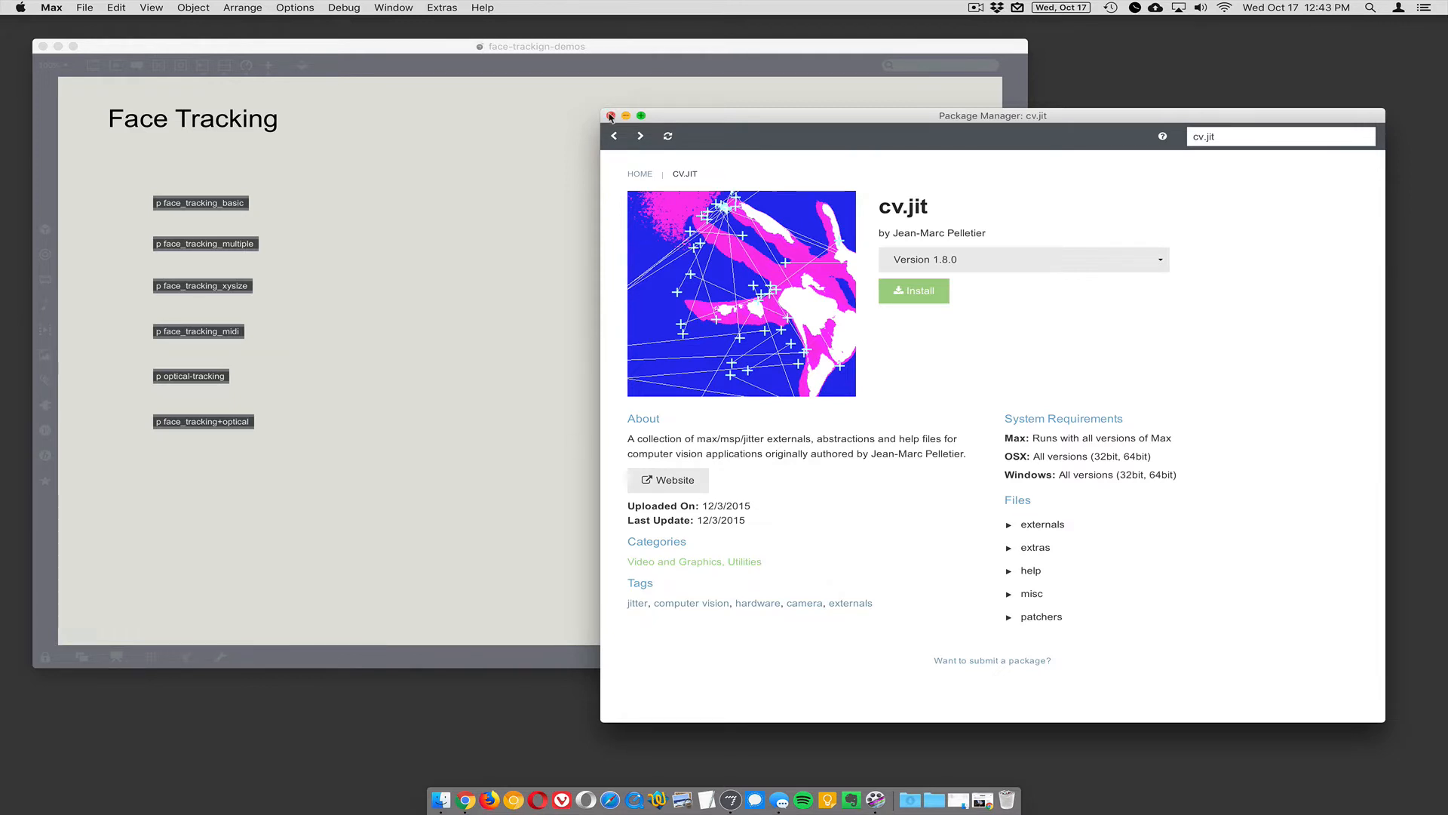
- Close the Package Manager and bring up the face_tracking_basic subpatcher with its webcam and detection sections
click(611, 115)
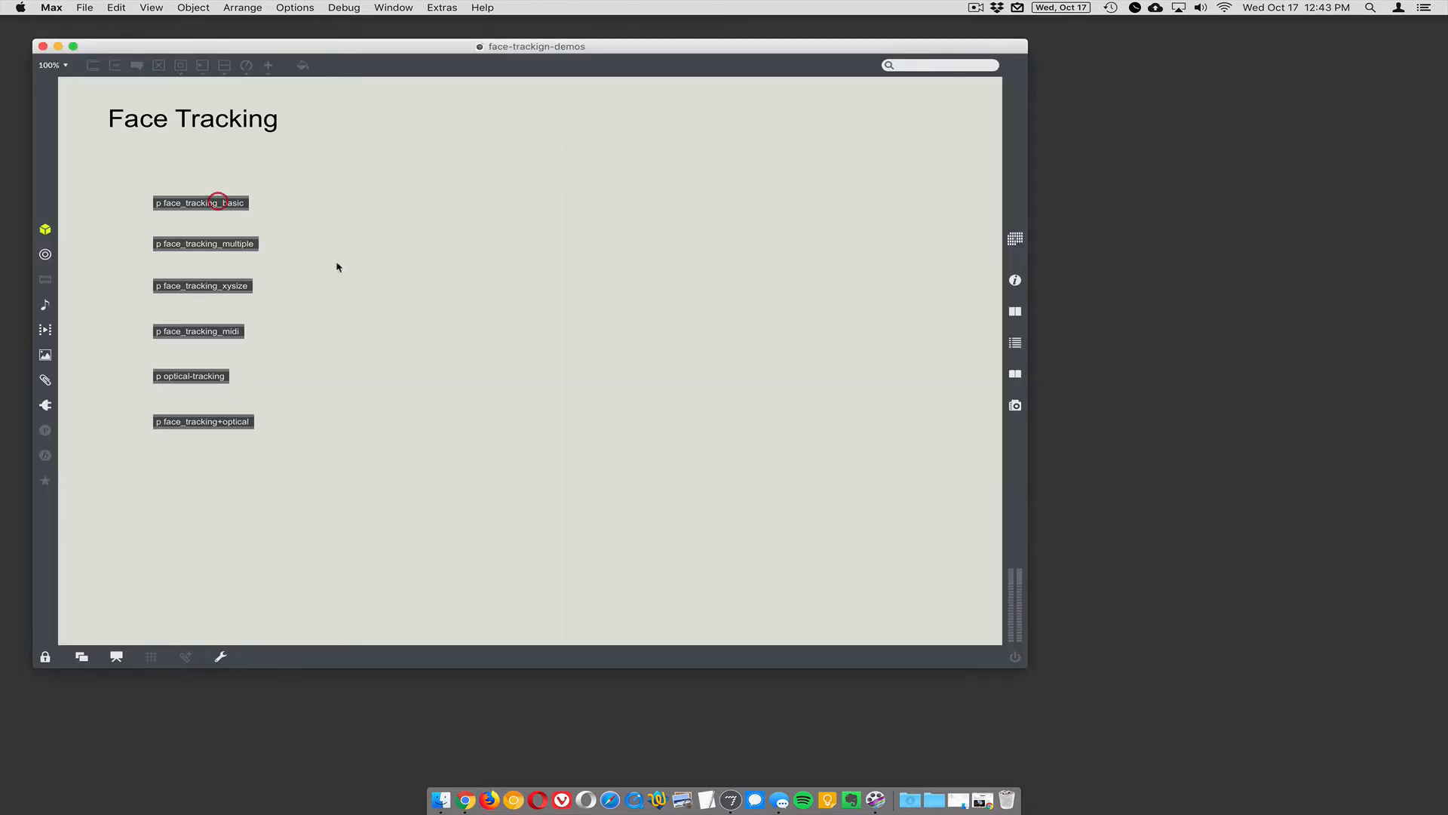
double_click(199, 203)
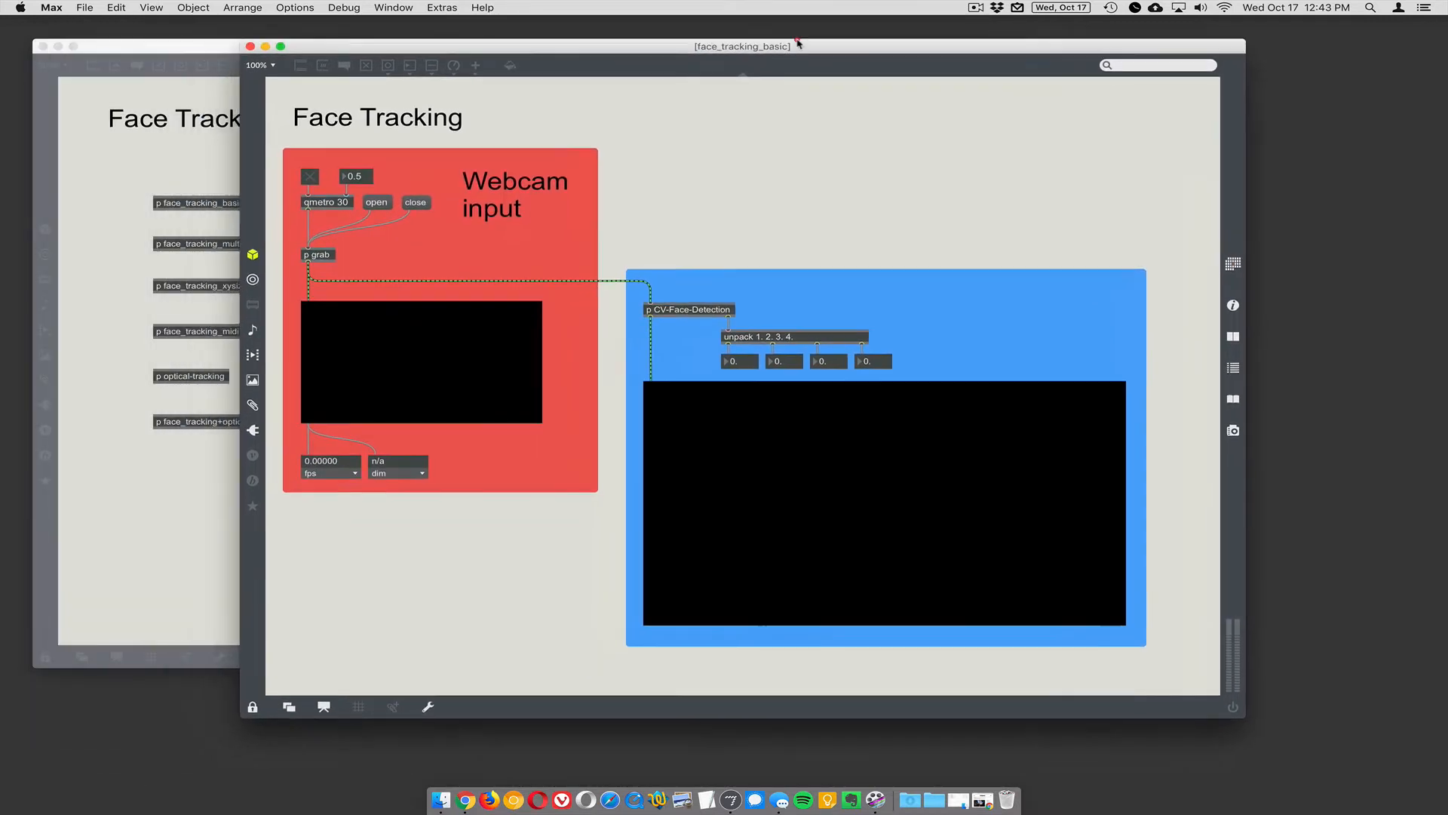
drag(742, 45, 739, 37)
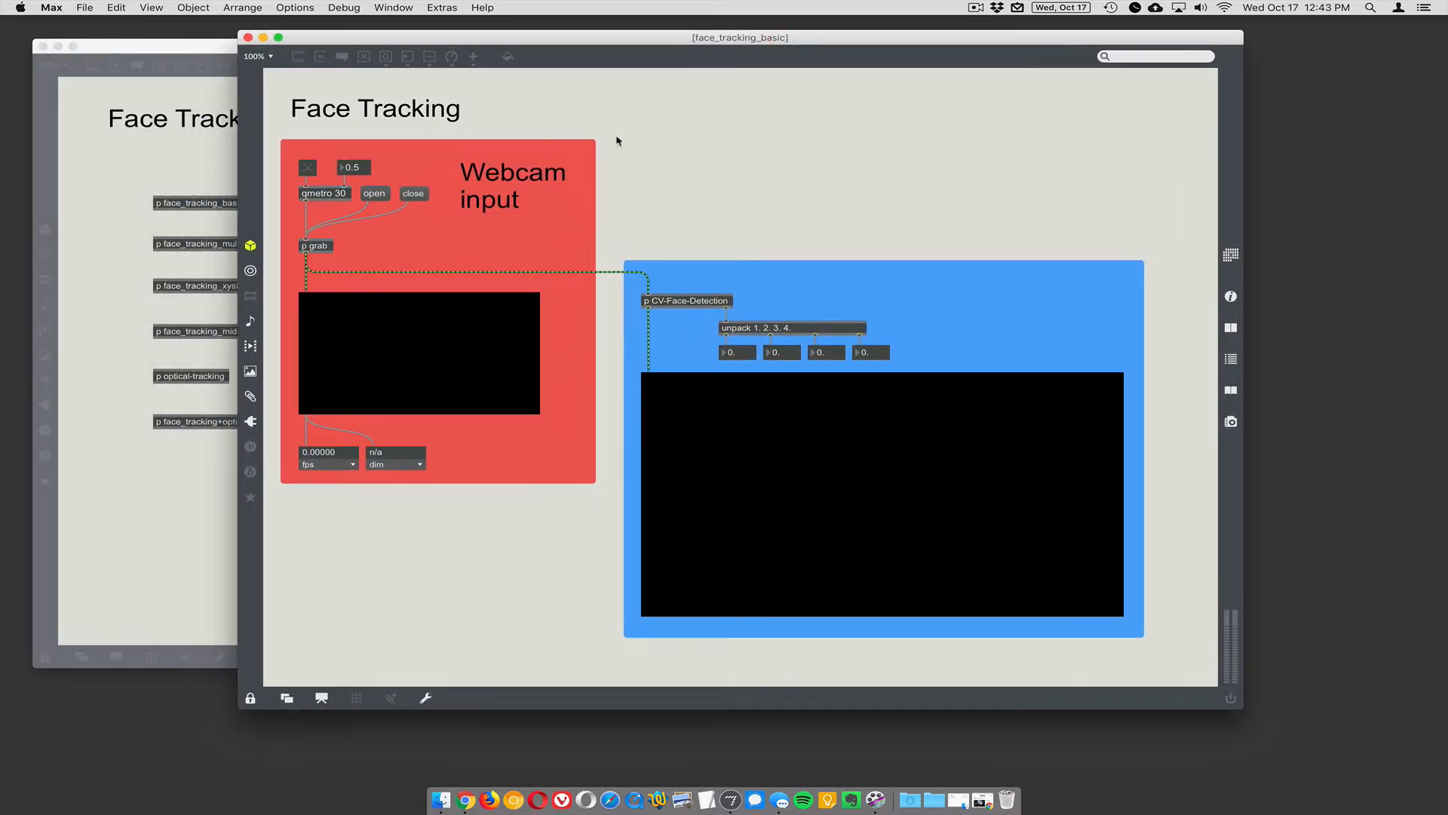
mouse_move(404, 193)
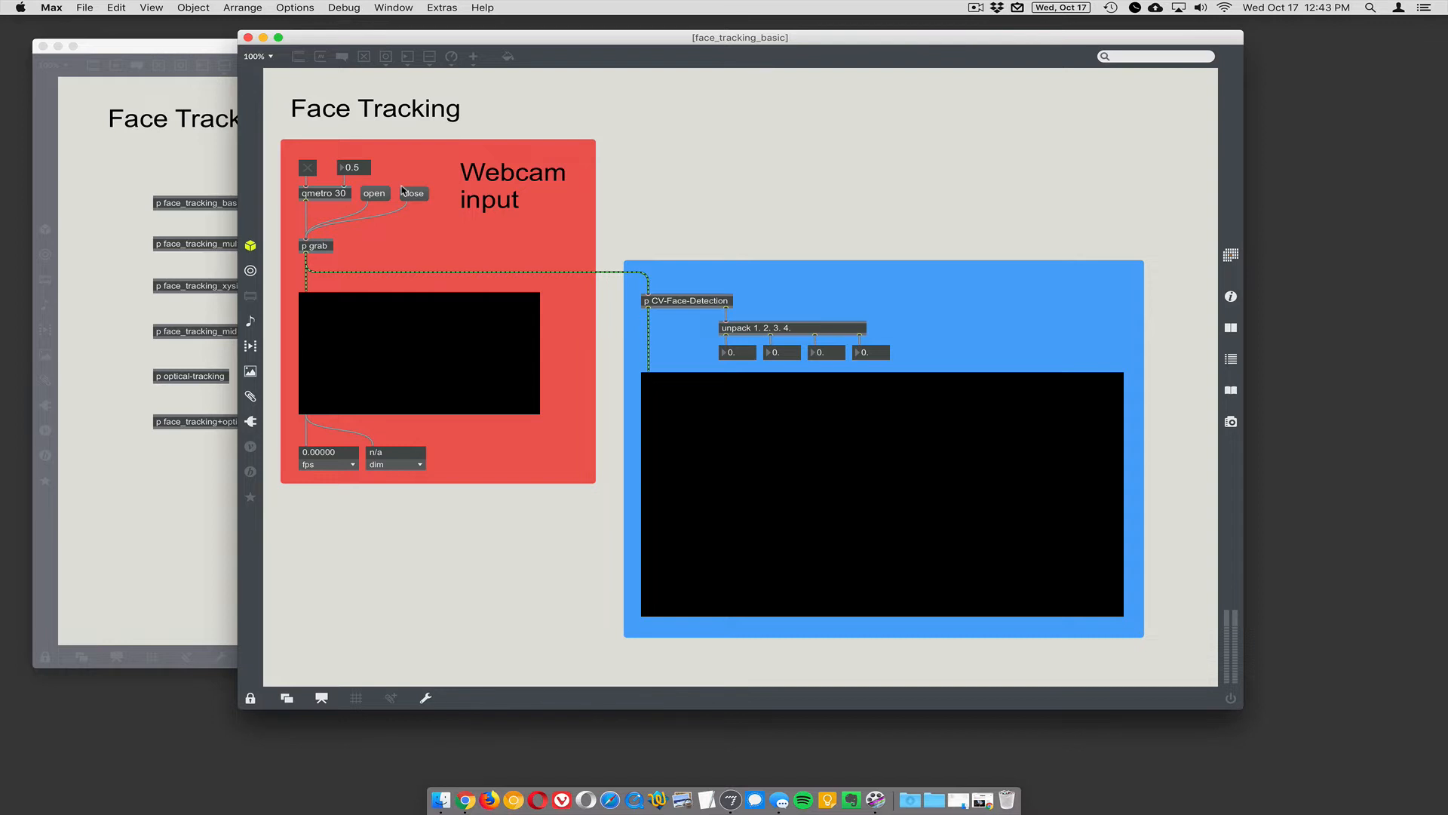
mouse_move(480, 160)
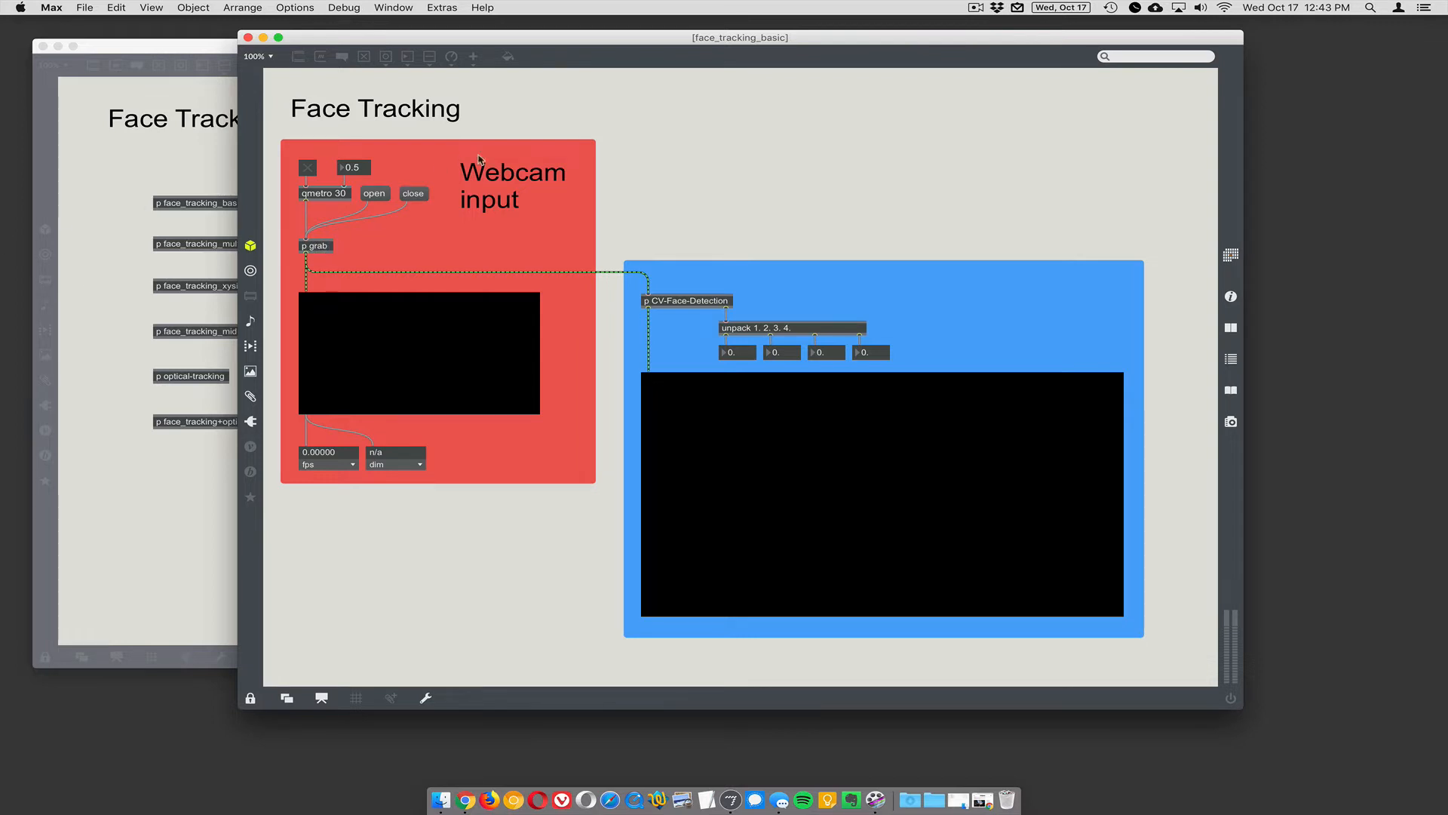
mouse_move(480, 231)
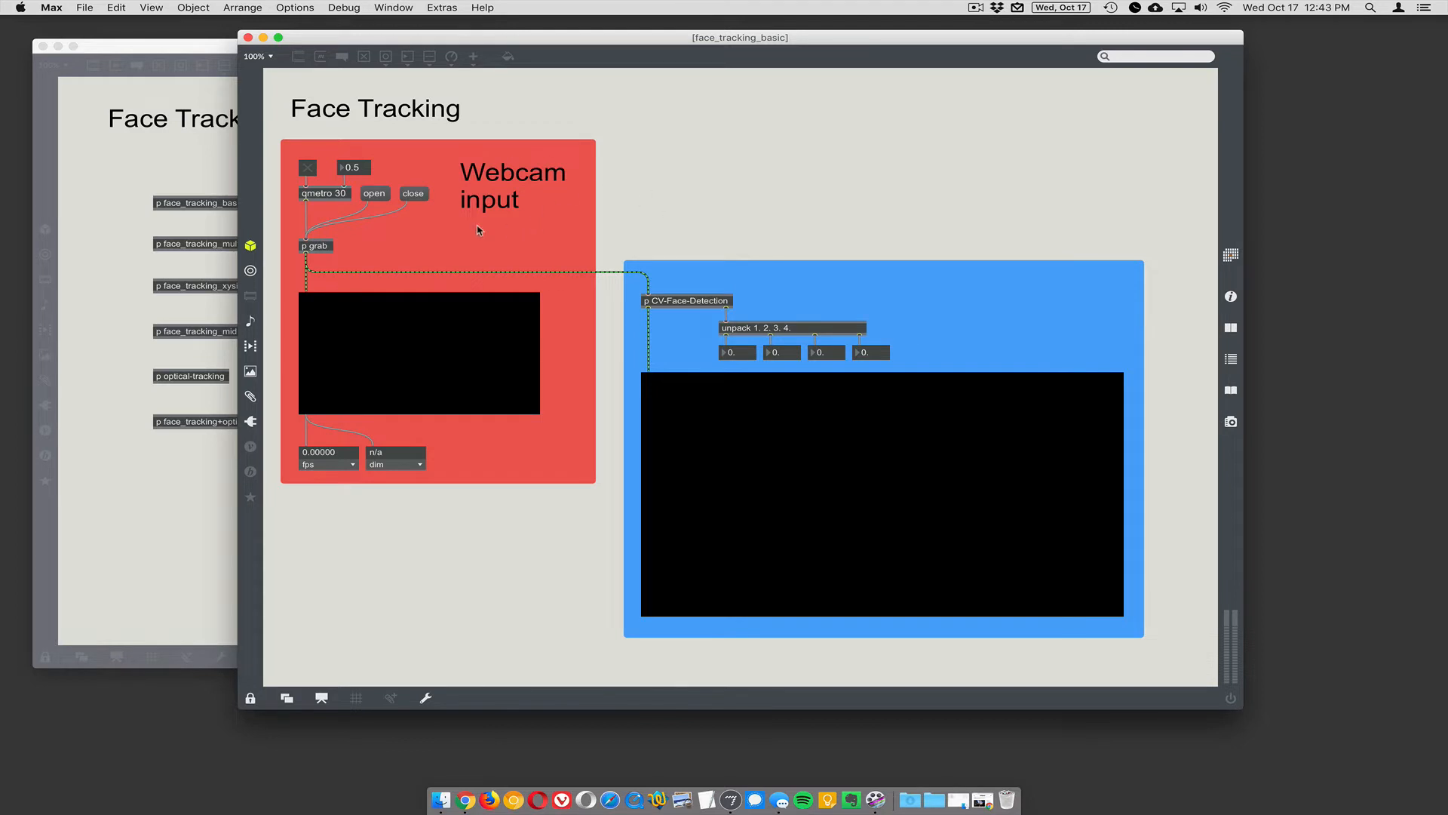
mouse_move(420, 212)
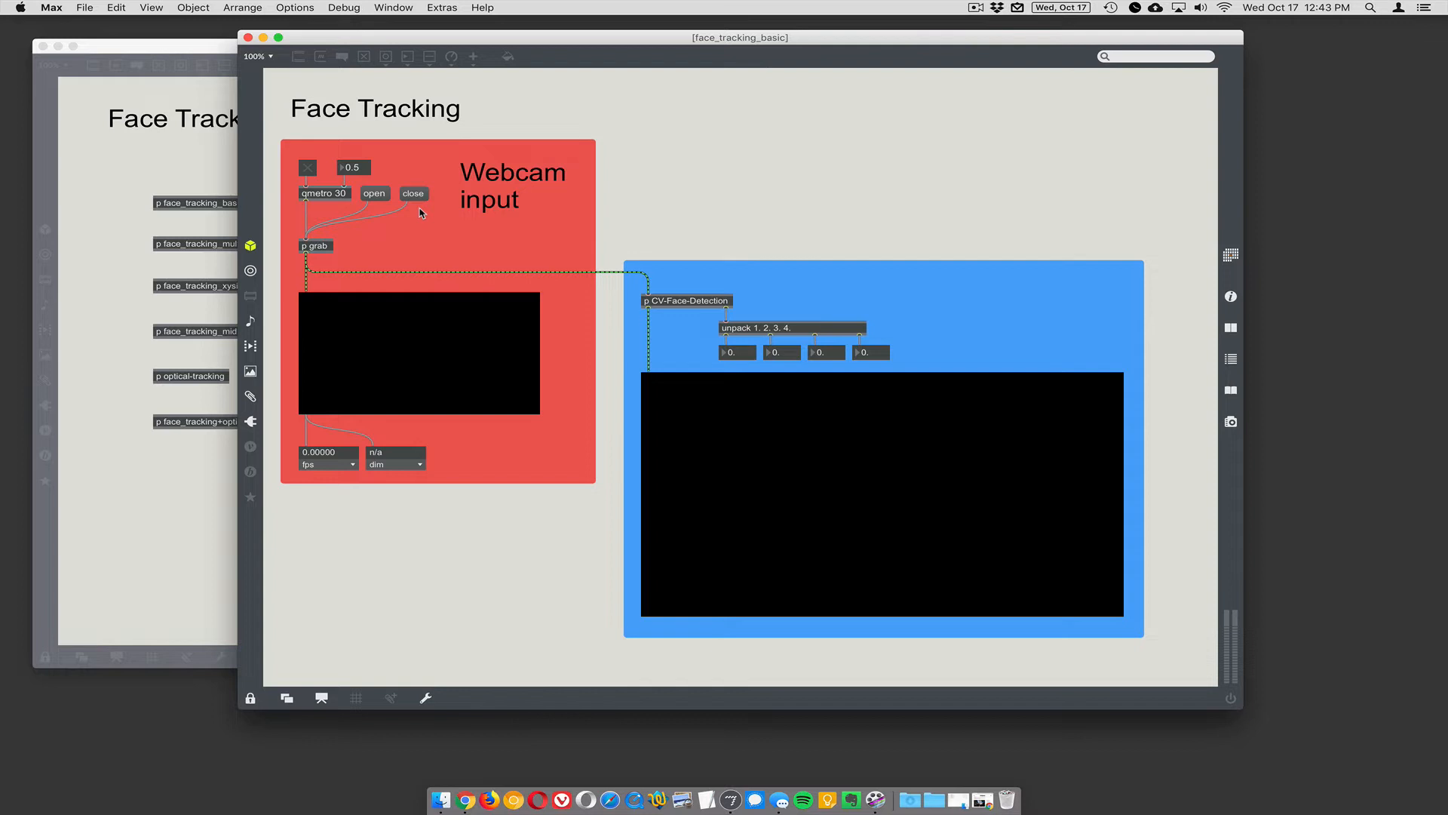
mouse_move(691, 323)
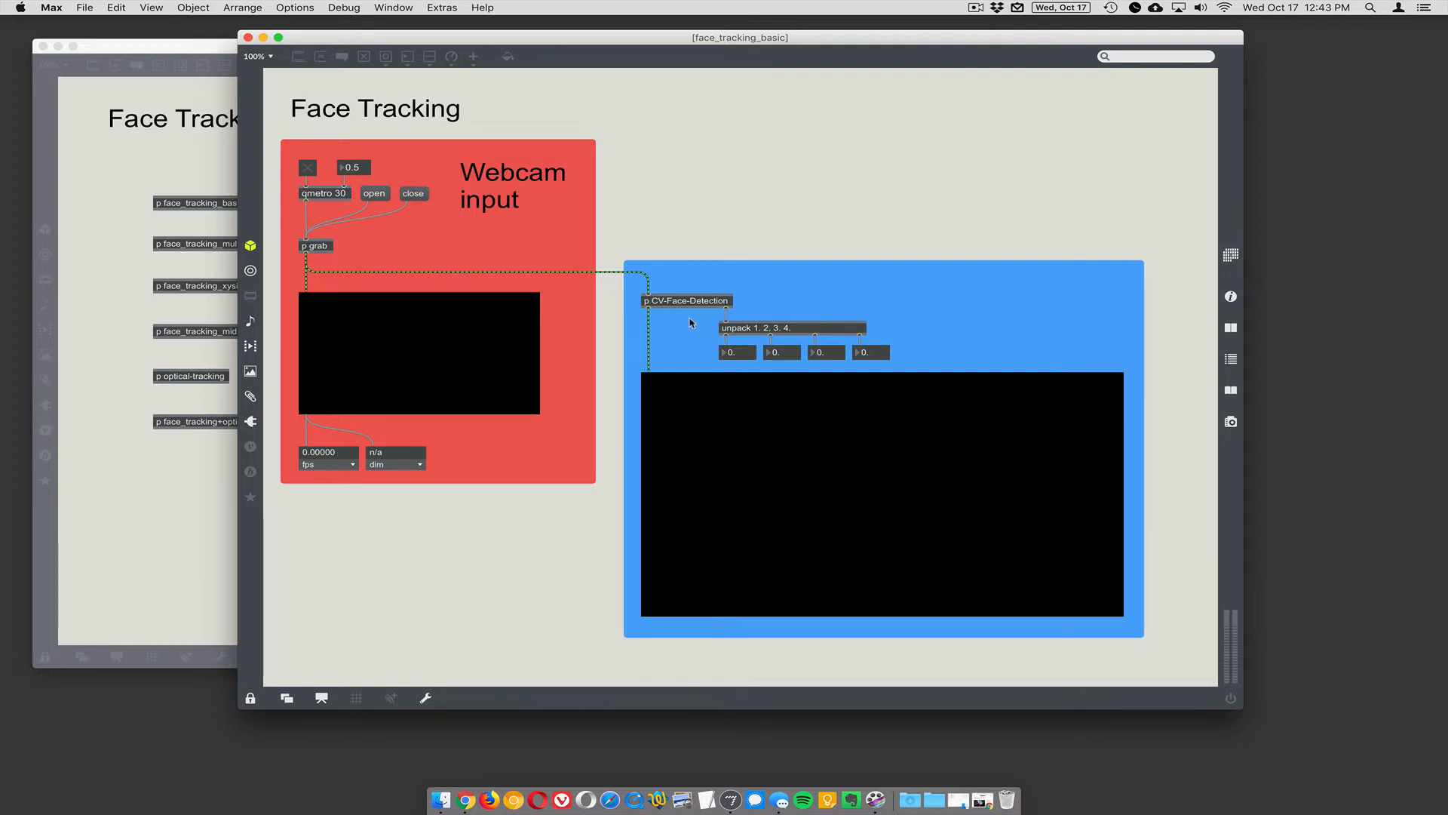
mouse_move(676, 316)
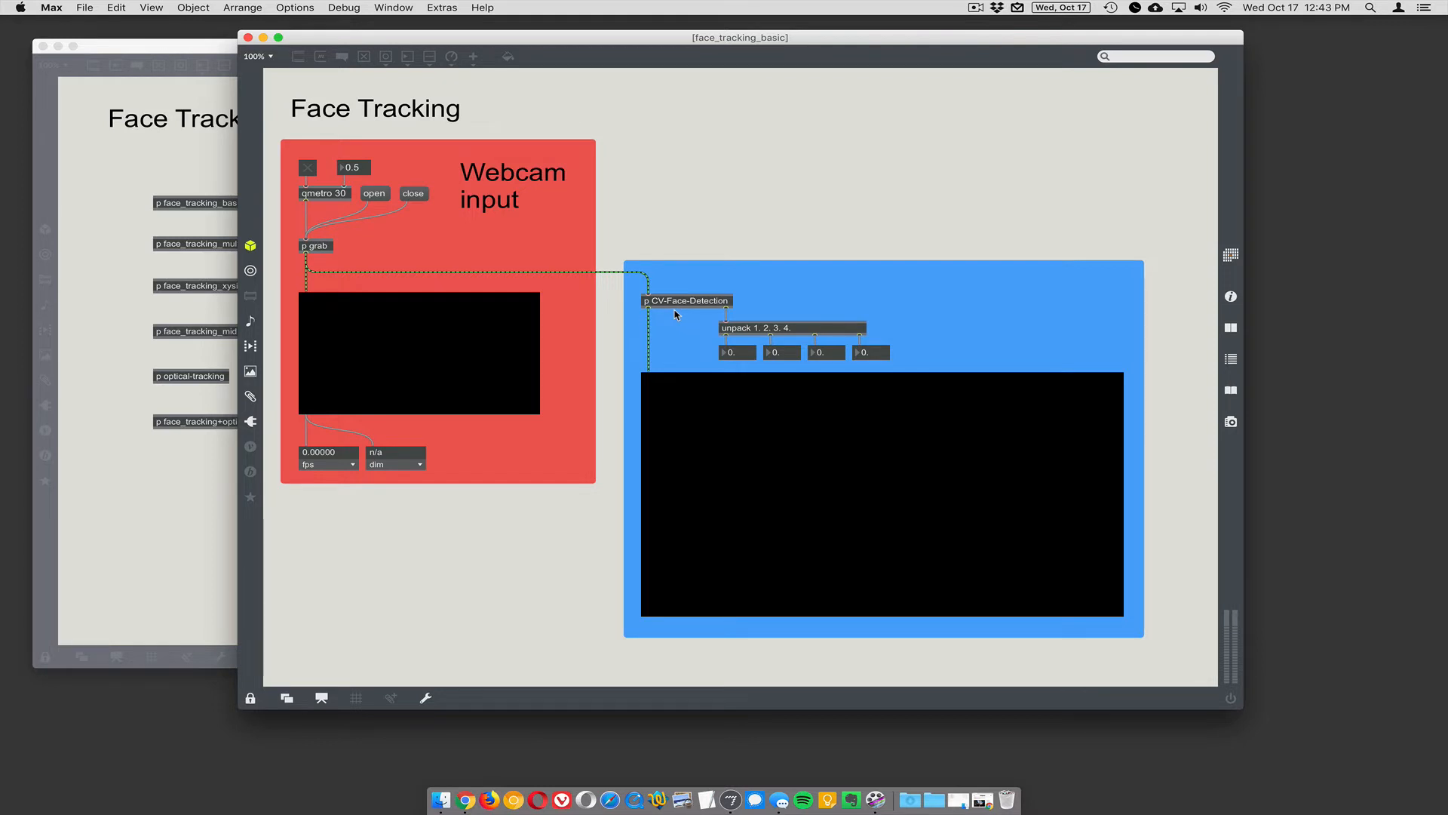
mouse_move(353, 262)
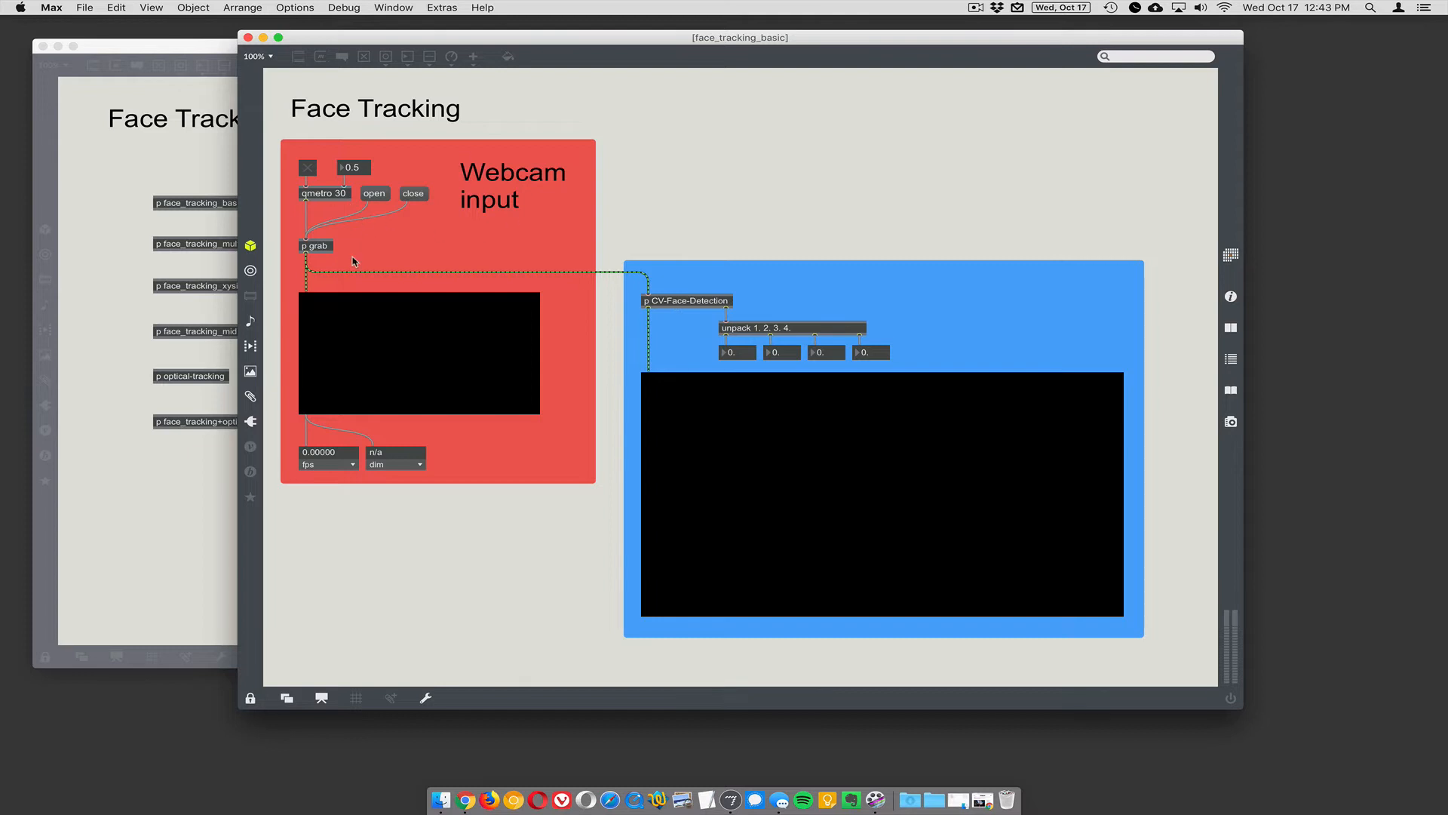
mouse_move(436, 191)
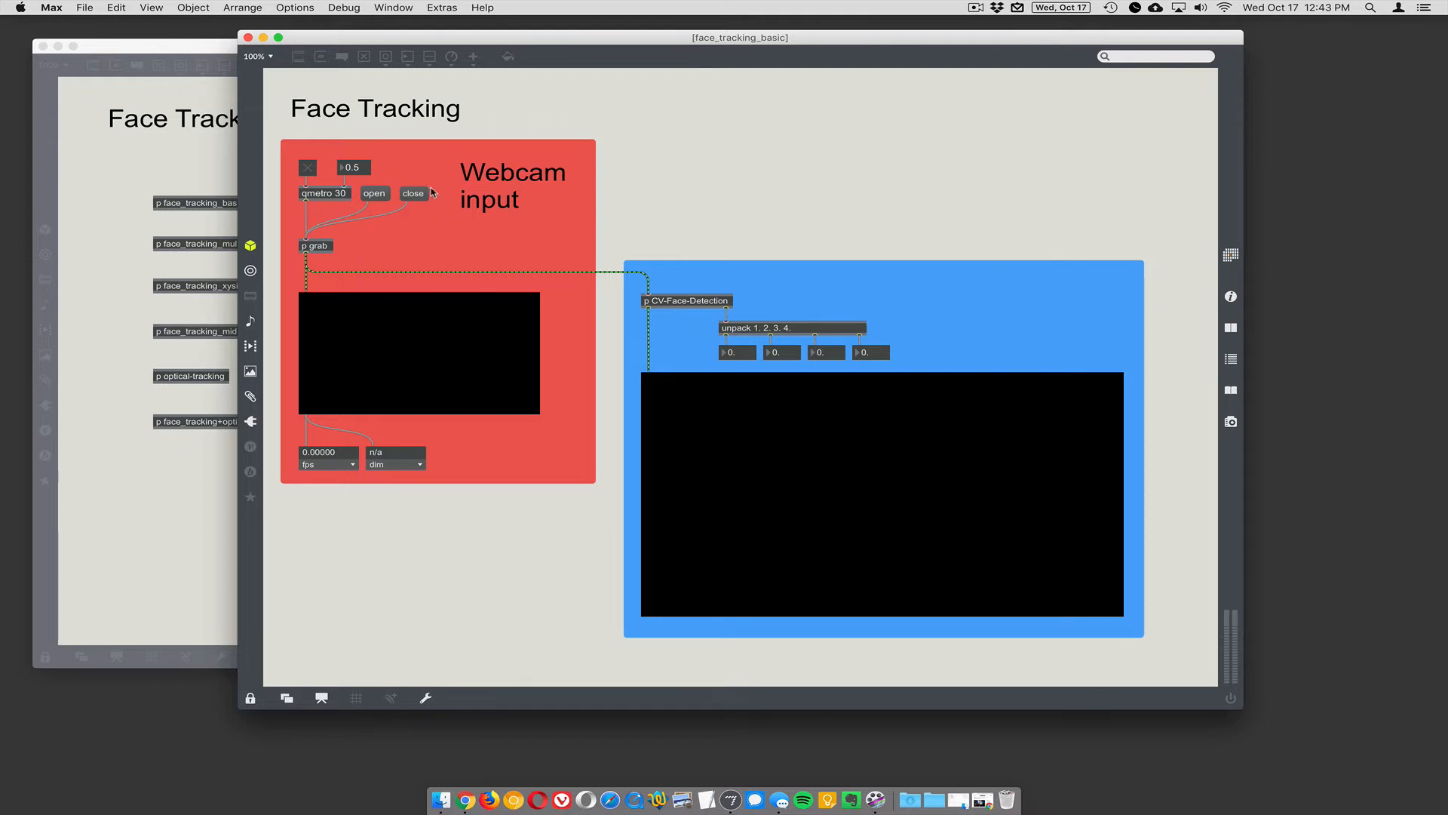
mouse_move(323, 253)
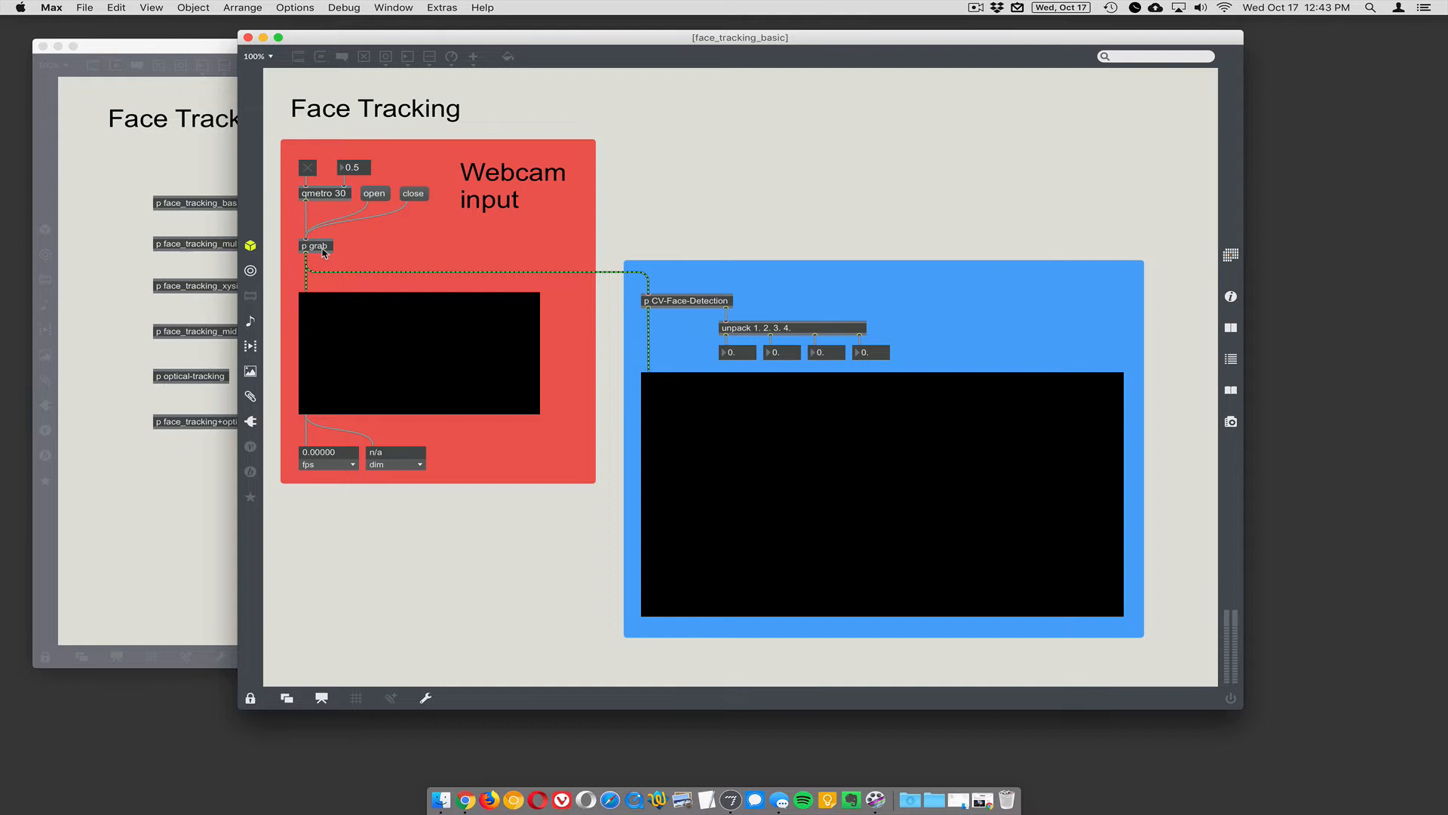
- Reveal the grab subpatcher's jit.grab webcam-capture patch with its device and format routing
double_click(314, 246)
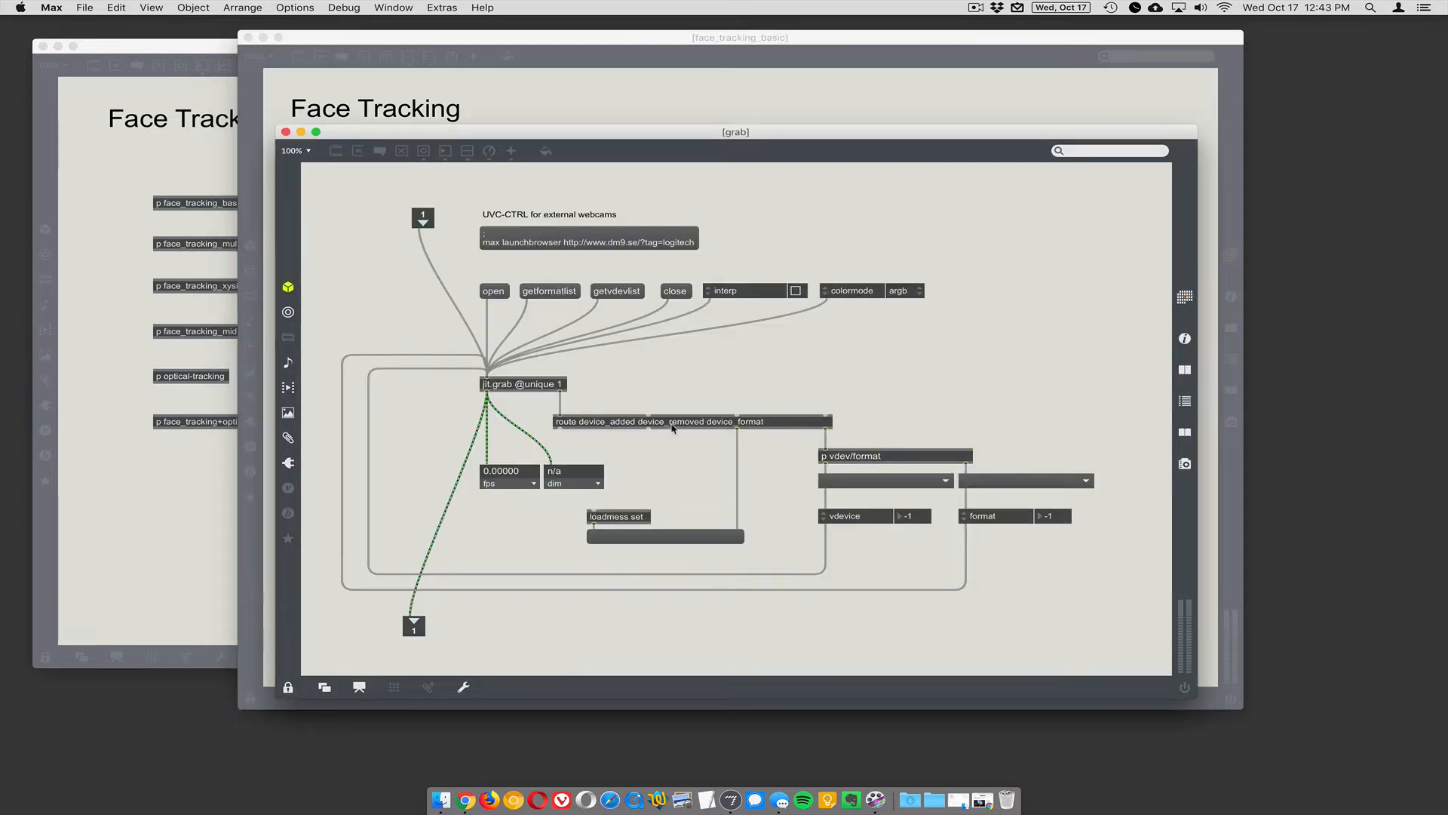
mouse_move(601, 310)
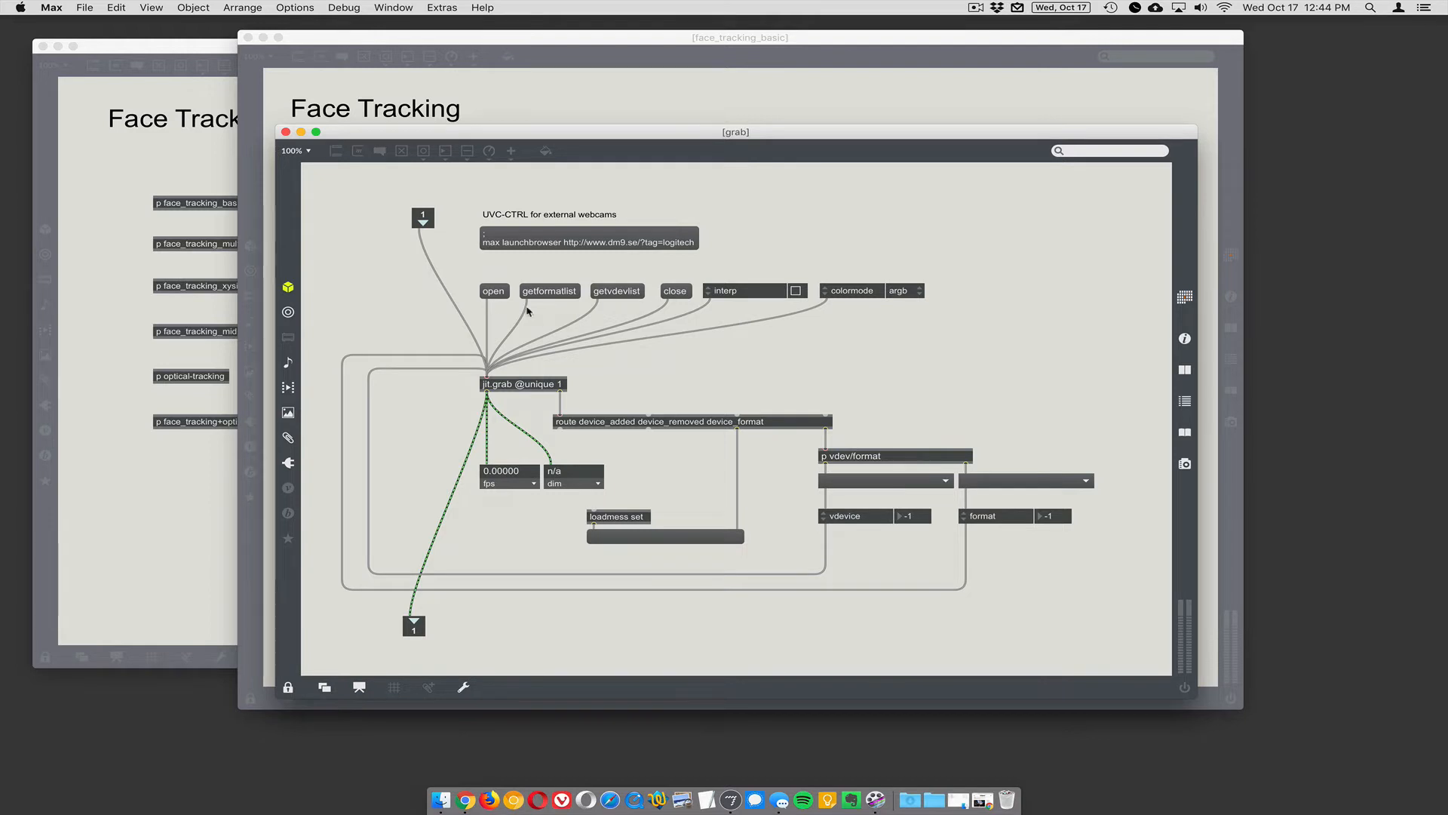
mouse_move(564, 299)
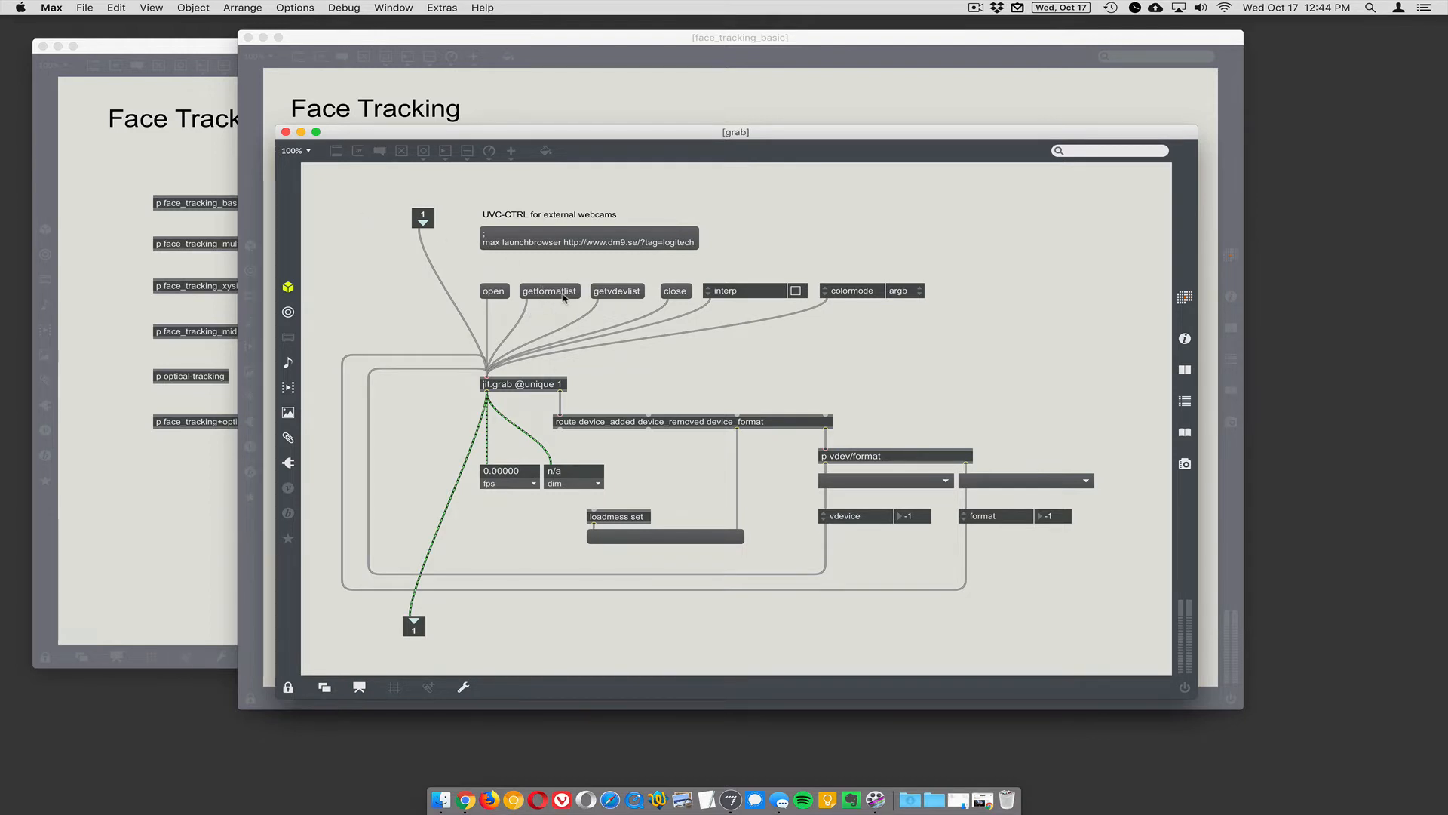
mouse_move(932, 409)
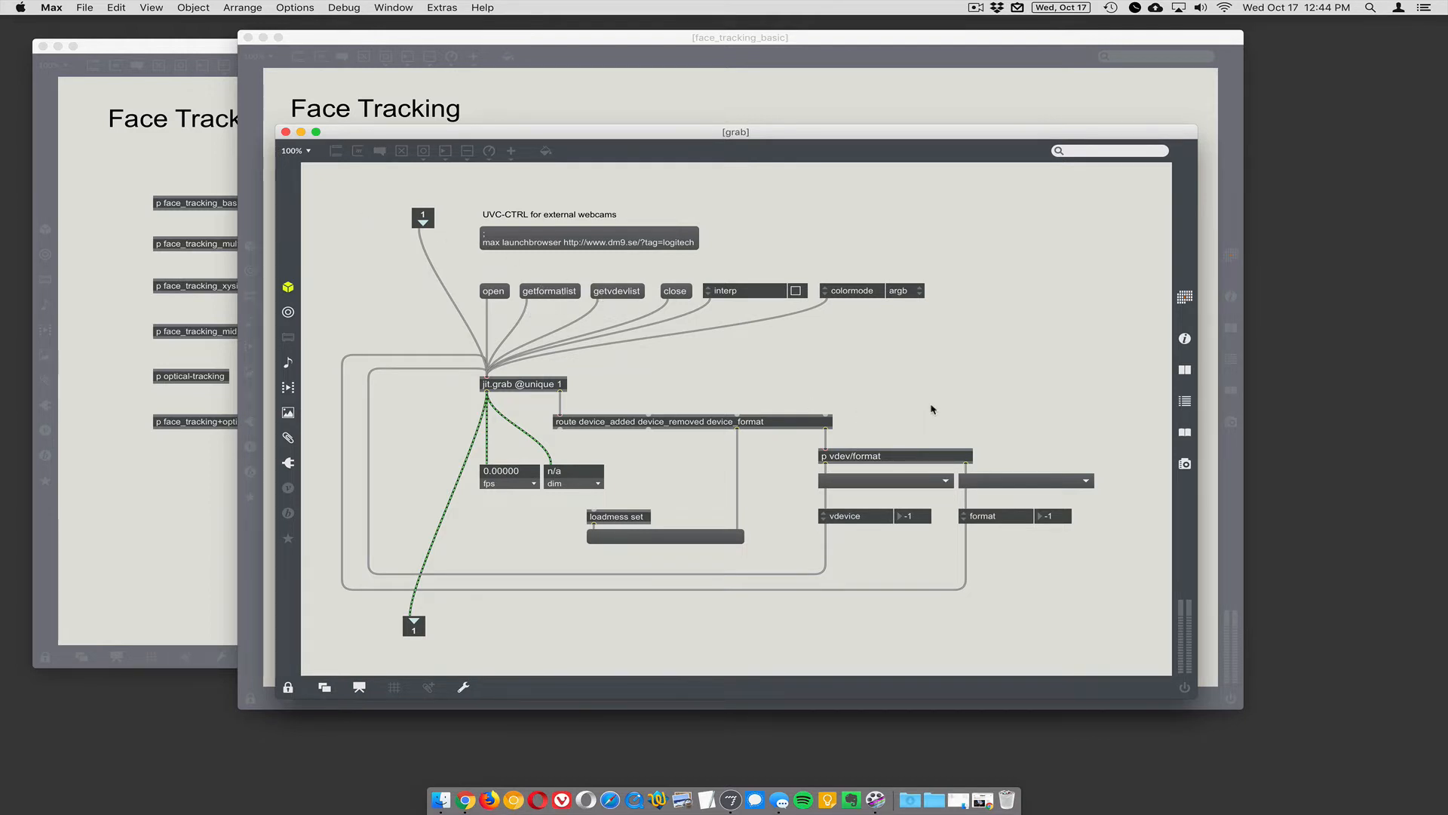
mouse_move(378, 305)
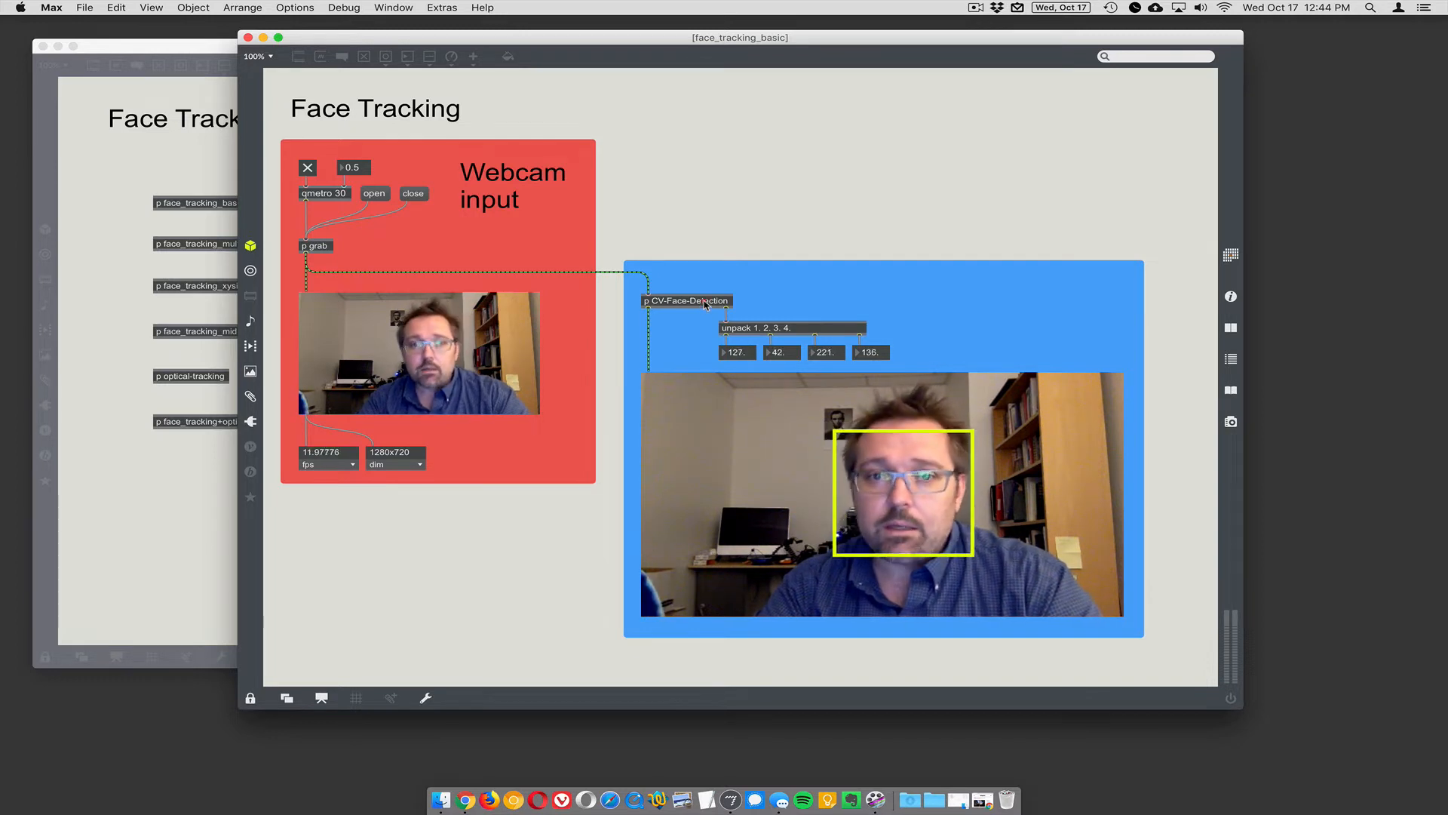
- Unlock the CV-Face-Detection subpatch (Cmd+E) and move cv.jit.faces up and left of the detection chain
double_click(685, 300)
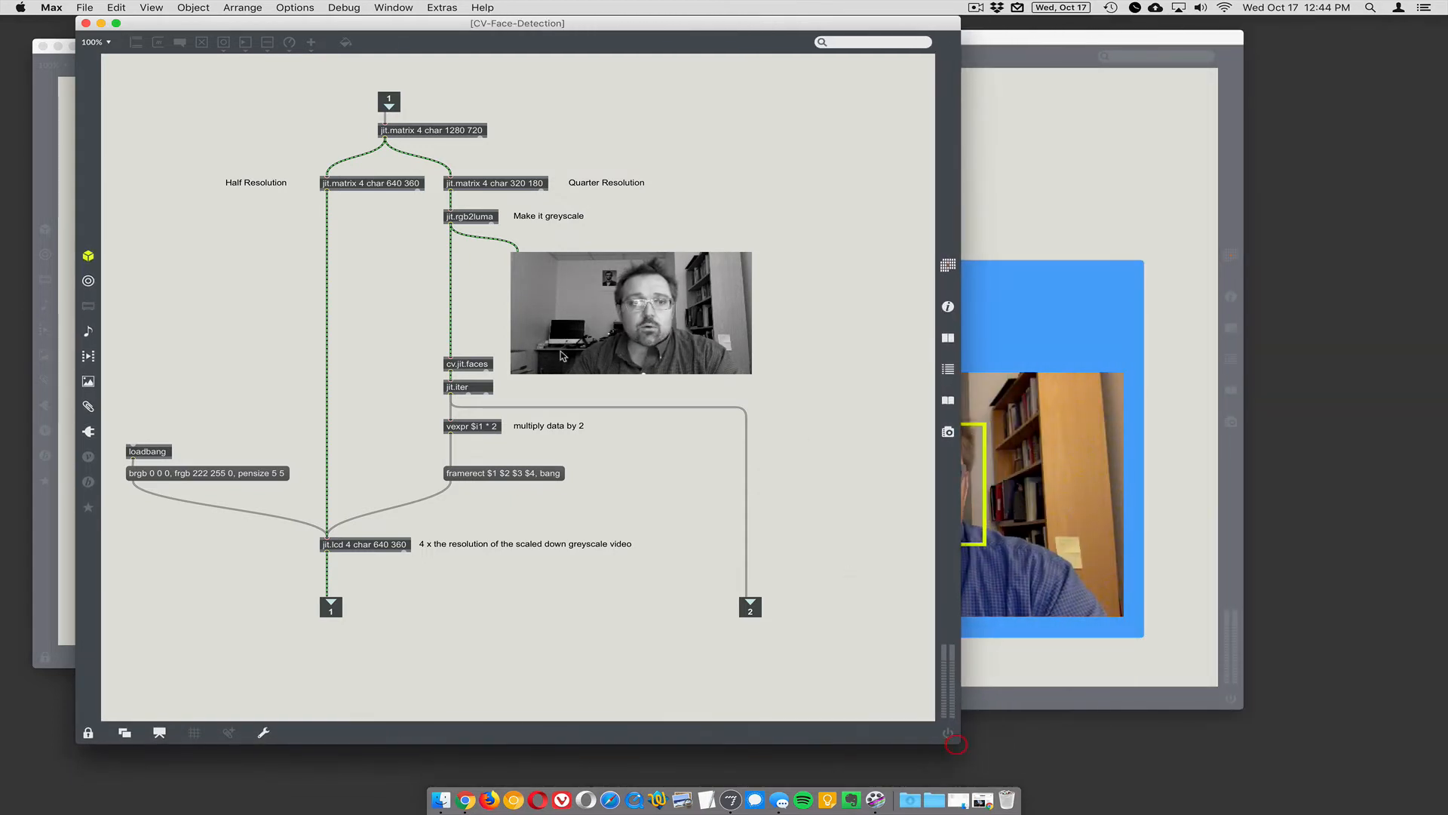
key(cmd+e)
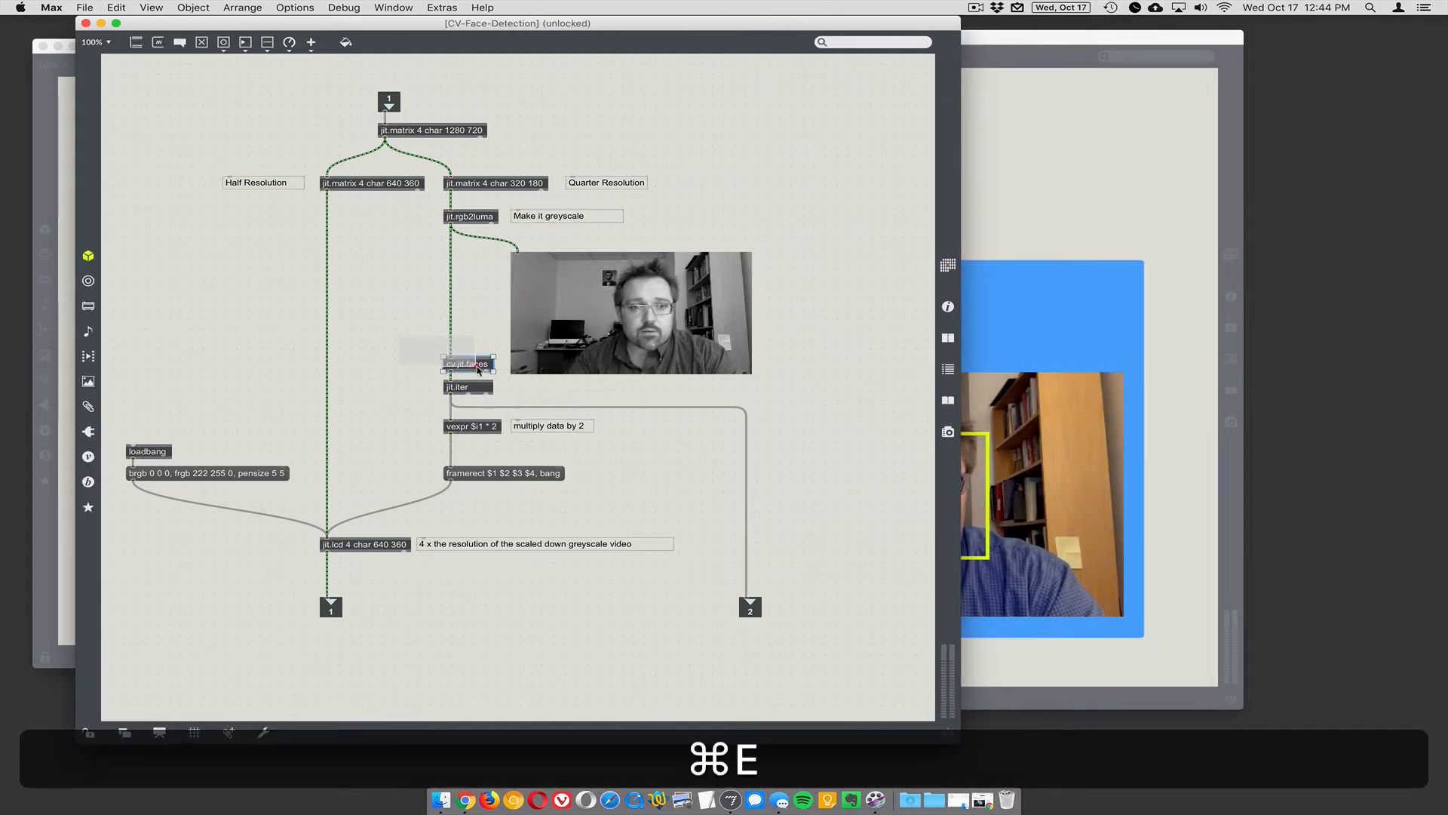
drag(467, 364, 398, 298)
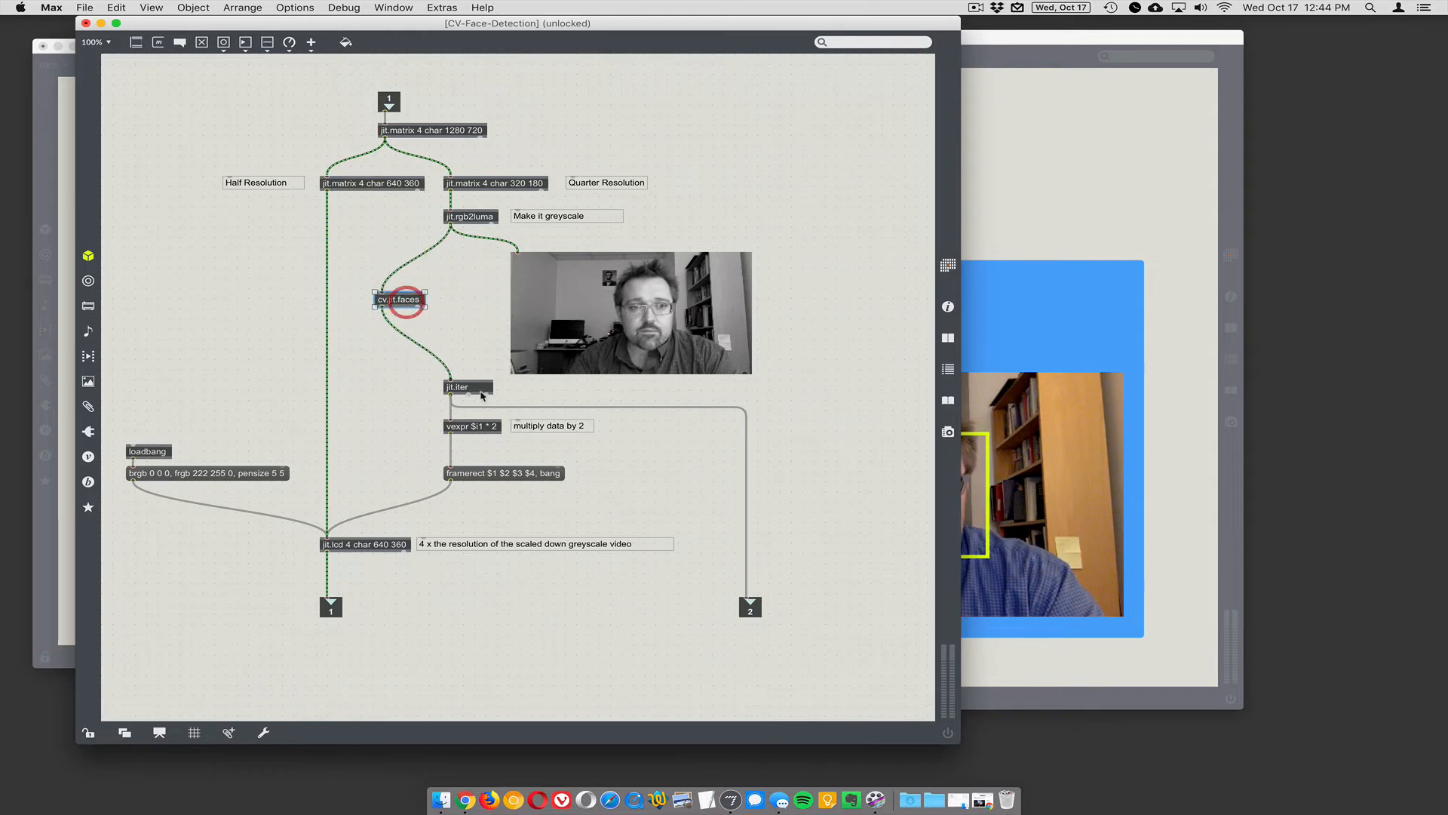
drag(398, 299, 405, 309)
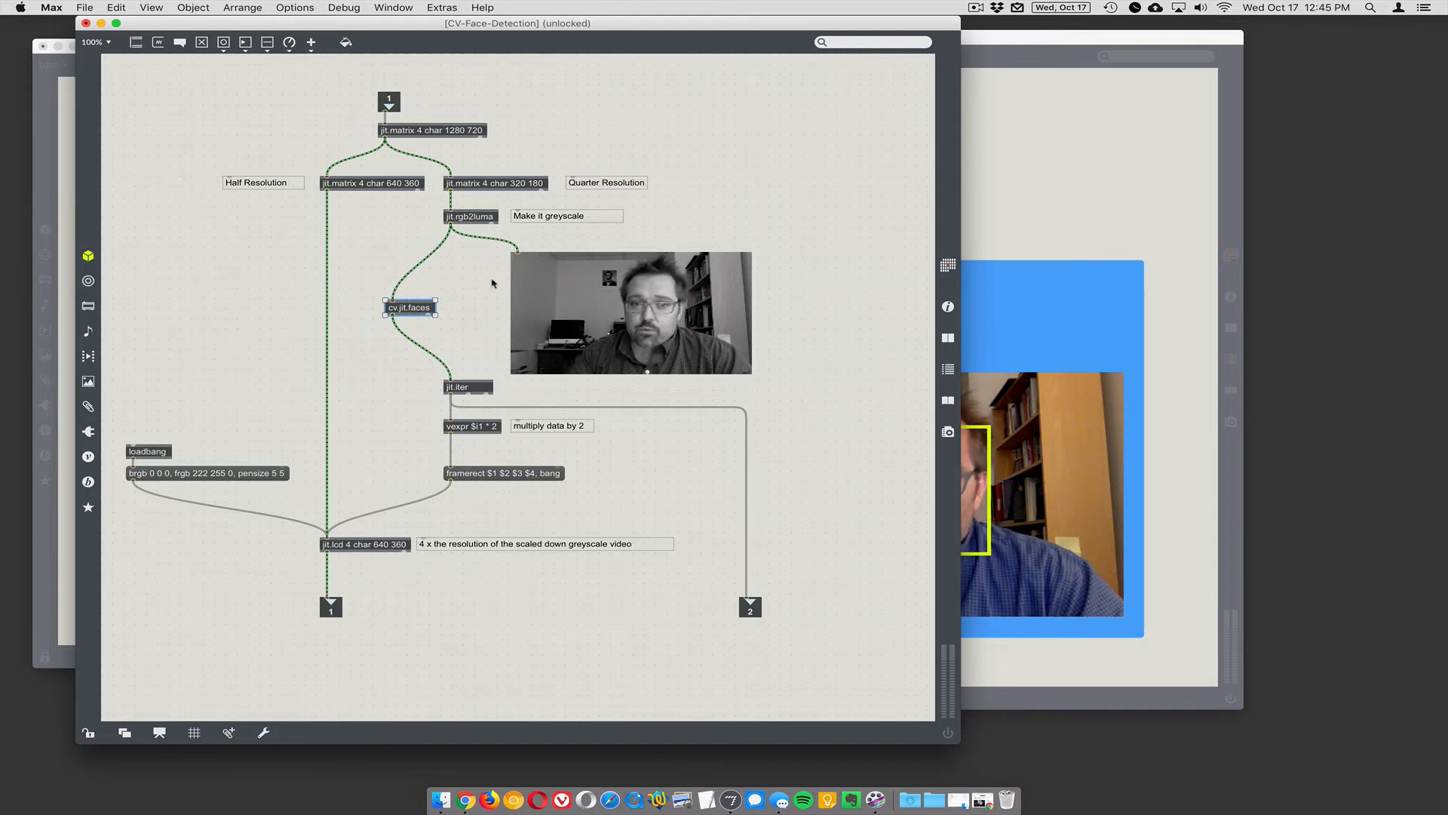
mouse_move(757, 316)
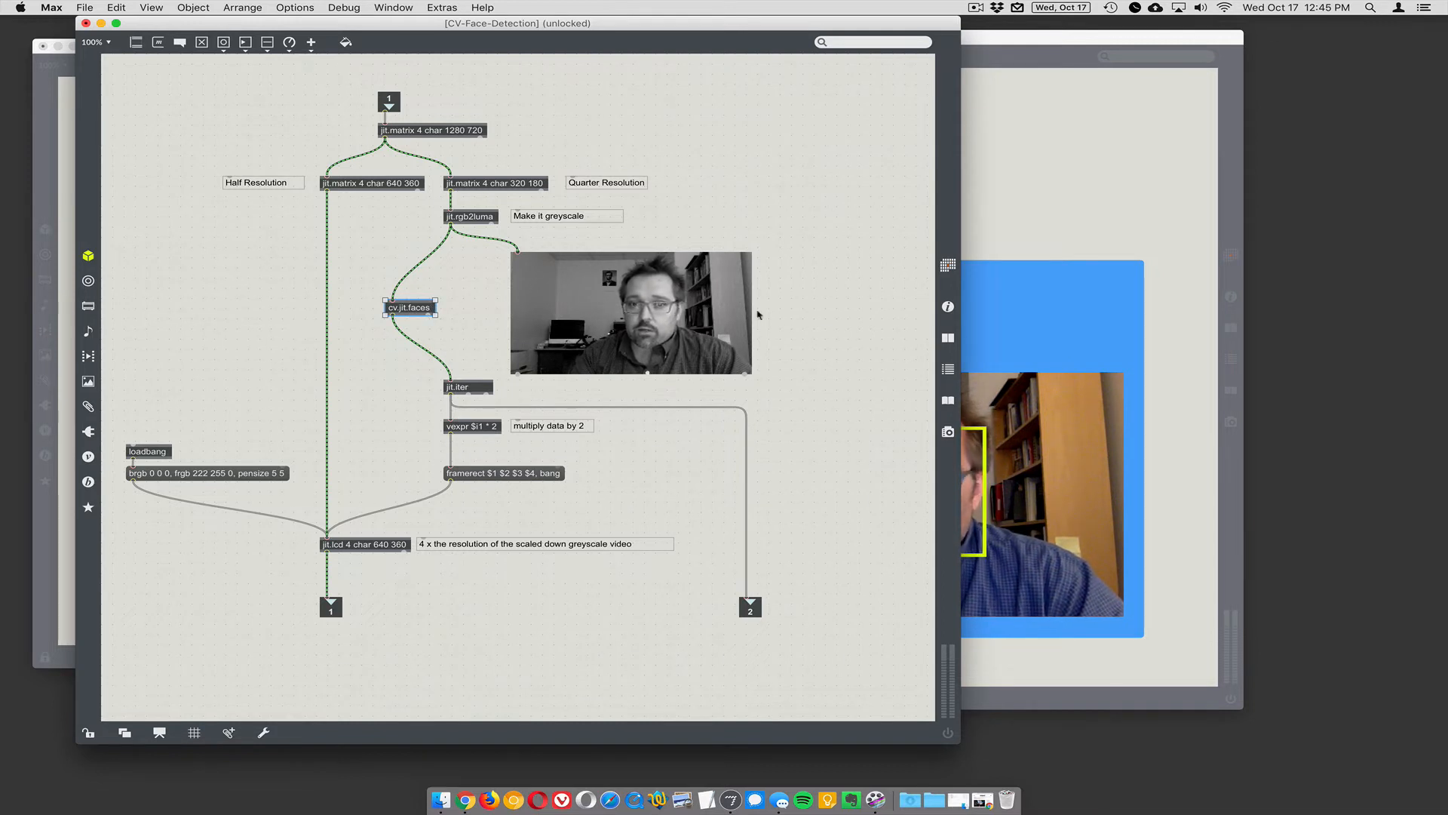